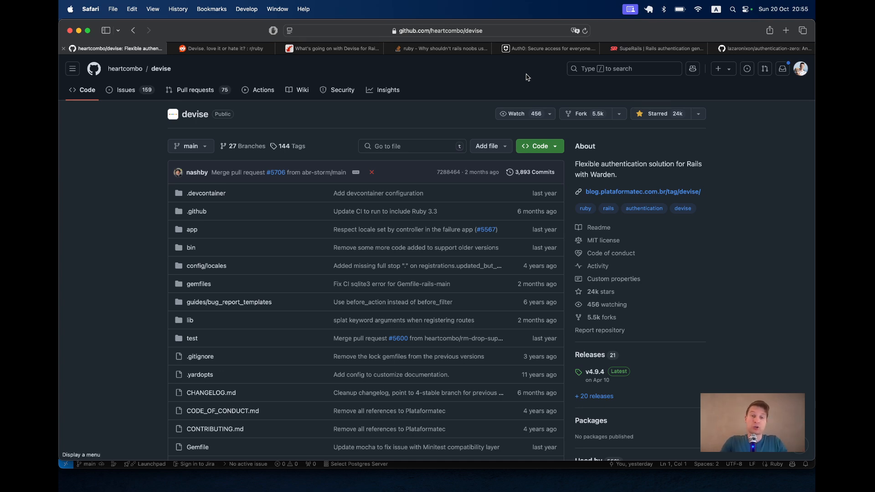
- Review the Reddit, Rails forum and Stack Overflow discussions about whether to use Devise
{"action": "left_click", "coordinate": [221, 48]}
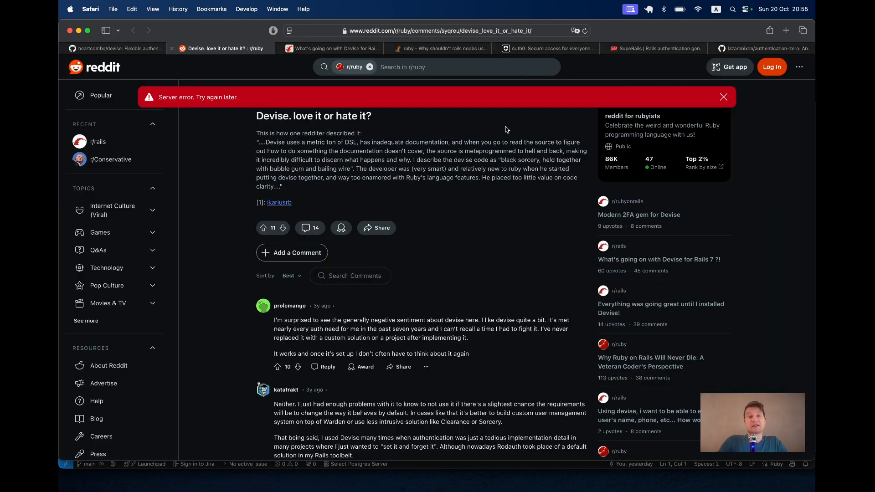
{"action": "left_click", "coordinate": [331, 48]}
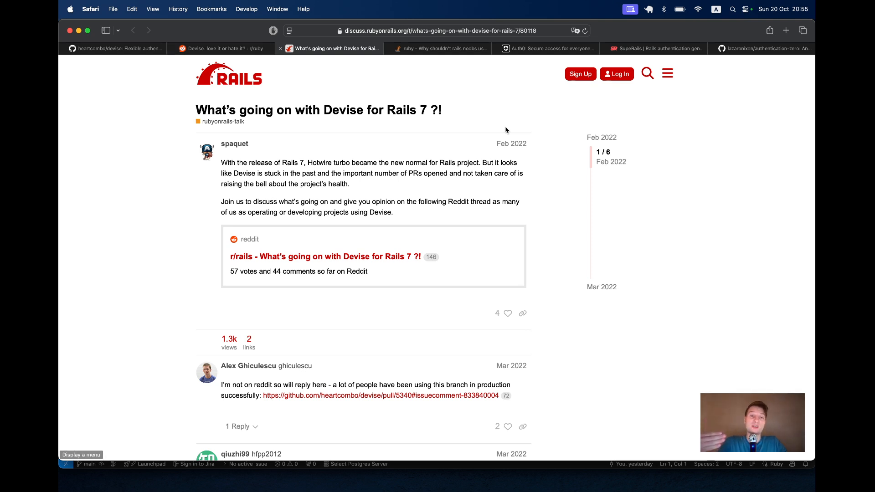
{"action": "left_click", "coordinate": [441, 48]}
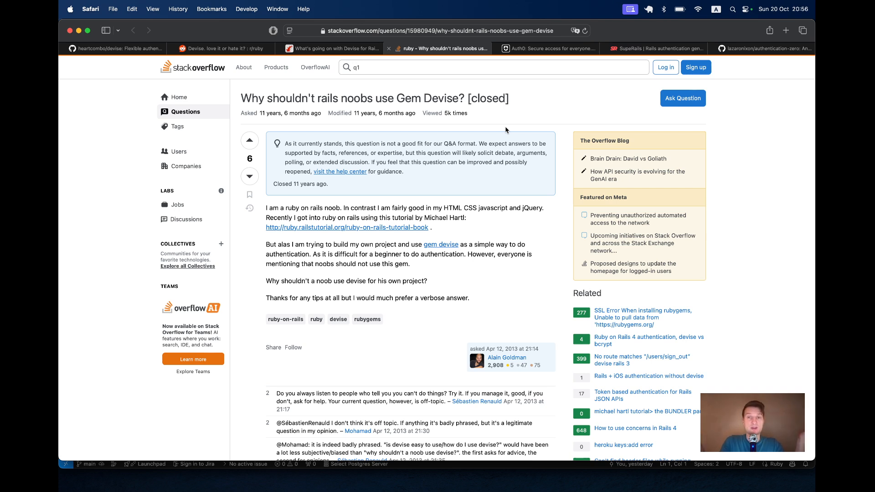
- Bring up the SupeRails 'Rails Authentication generator' playlist with its two Rails 8 lessons
{"action": "left_click", "coordinate": [548, 48]}
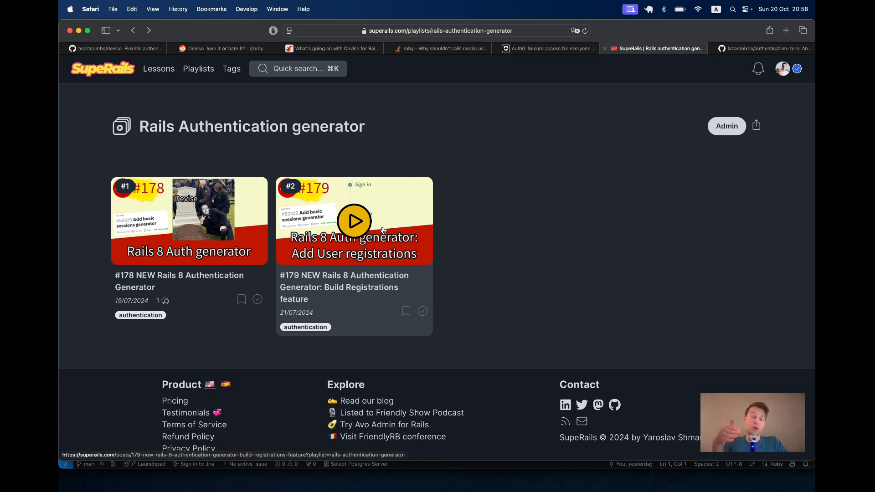
- Browse the authentication-zero README, briefly revisiting the SupeRails playlist, down to the Features section
{"action": "left_click", "coordinate": [770, 48]}
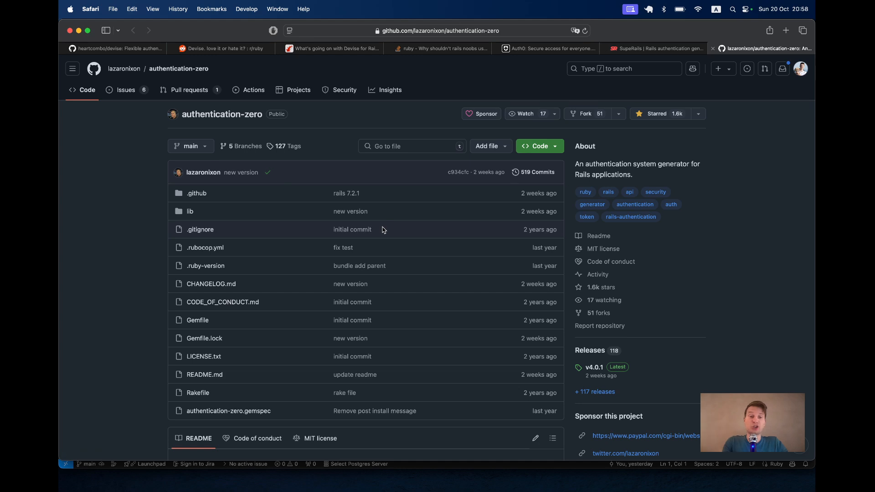
{"action": "mouse_move", "coordinate": [357, 138]}
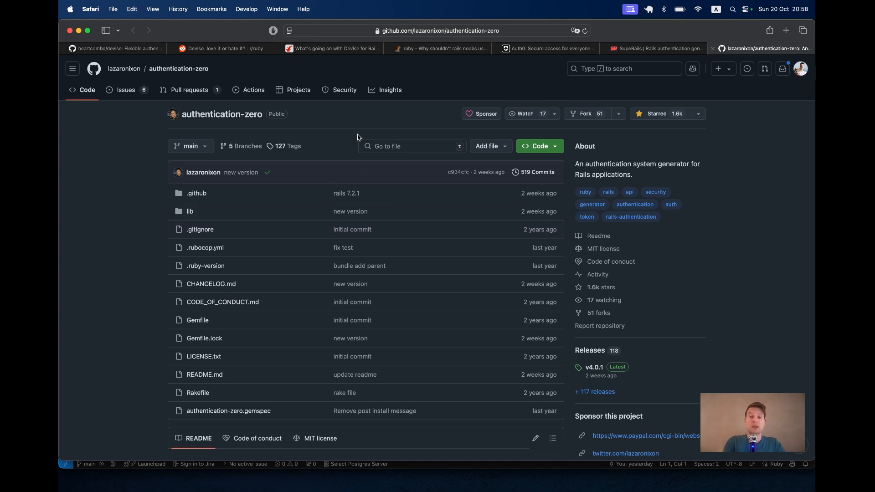
{"action": "scroll", "scroll_direction": "down", "scroll_amount": 3}
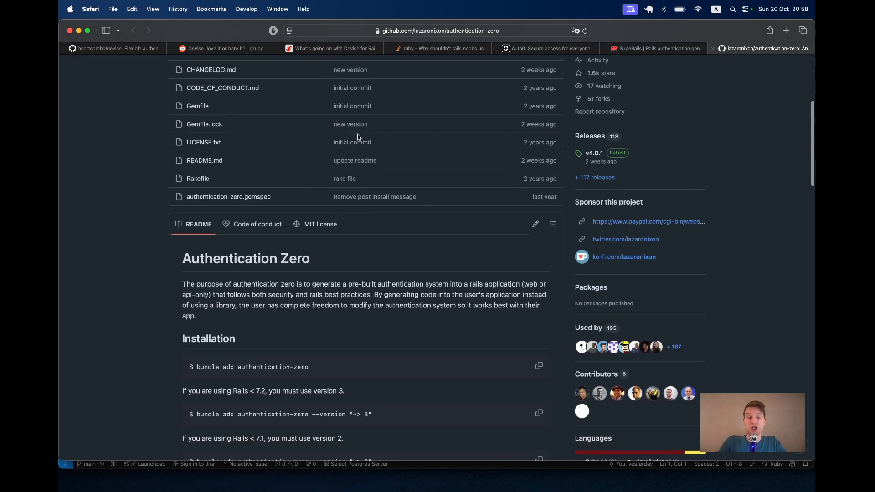
{"action": "left_click", "coordinate": [653, 48]}
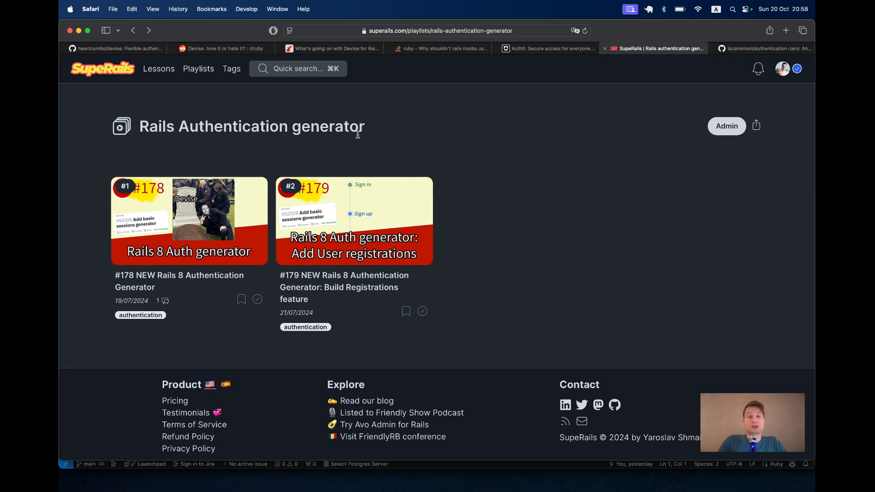
{"action": "left_click", "coordinate": [762, 48]}
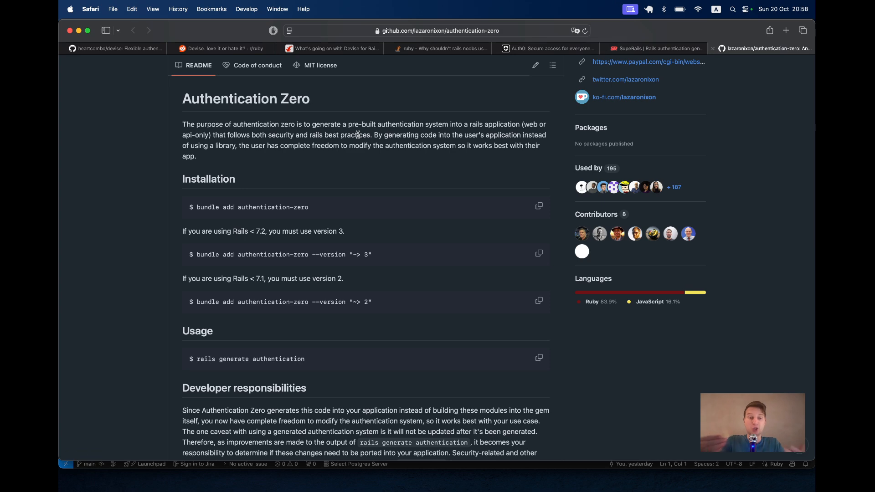
{"action": "scroll", "scroll_direction": "down", "scroll_amount": 3}
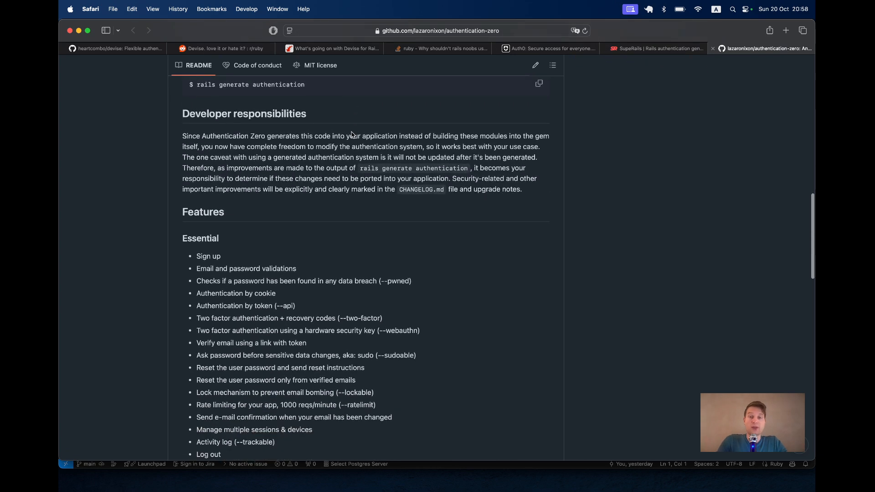
{"action": "scroll", "scroll_direction": "down", "scroll_amount": 3}
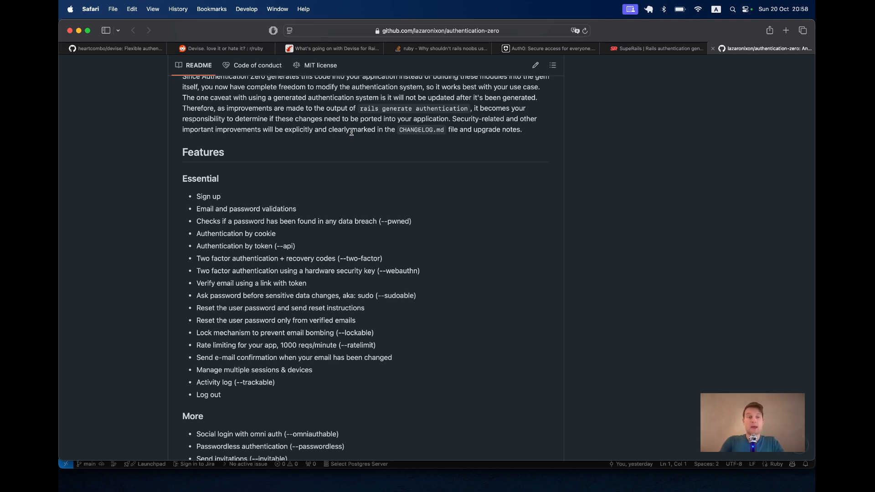
- Highlight the --two-factor and --tenantable generator options in the Features list
{"action": "scroll", "scroll_direction": "down", "scroll_amount": 3}
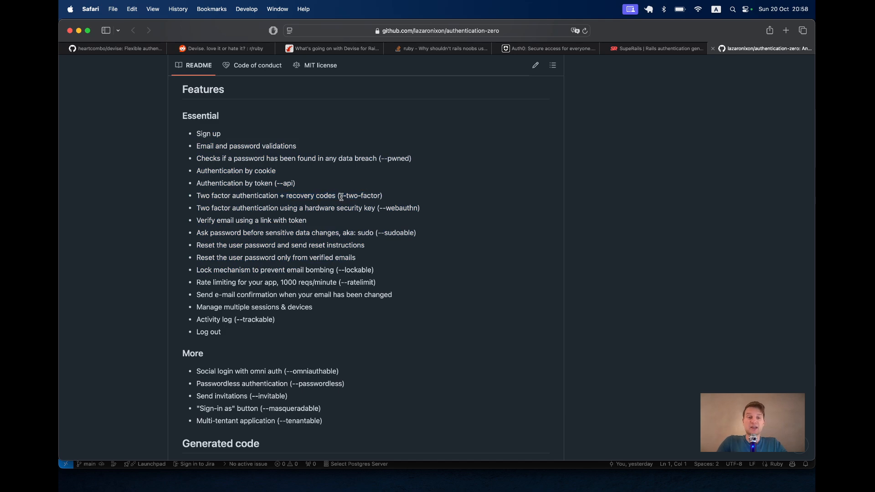
{"action": "double_click", "coordinate": [361, 195]}
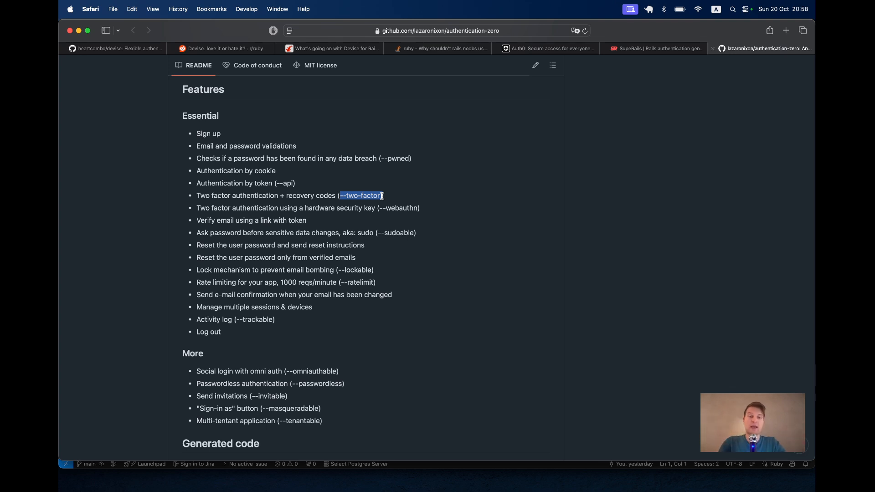
{"action": "scroll", "scroll_direction": "down", "scroll_amount": 3}
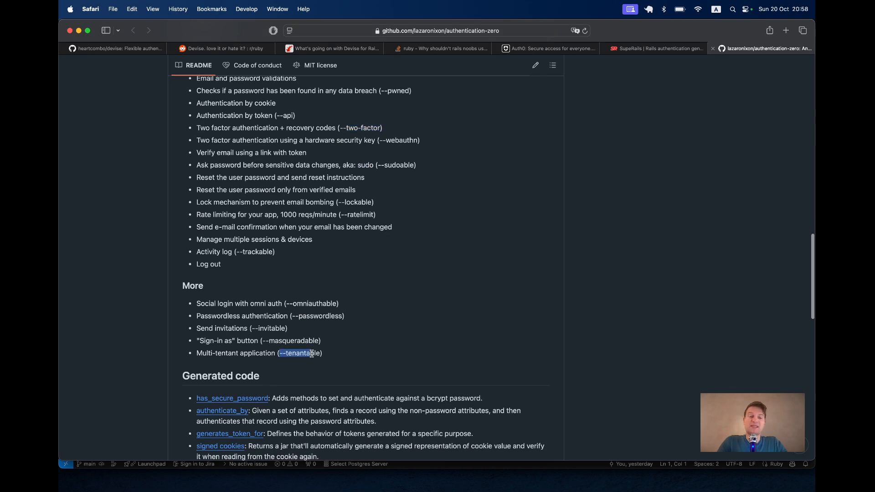
{"action": "double_click", "coordinate": [289, 340]}
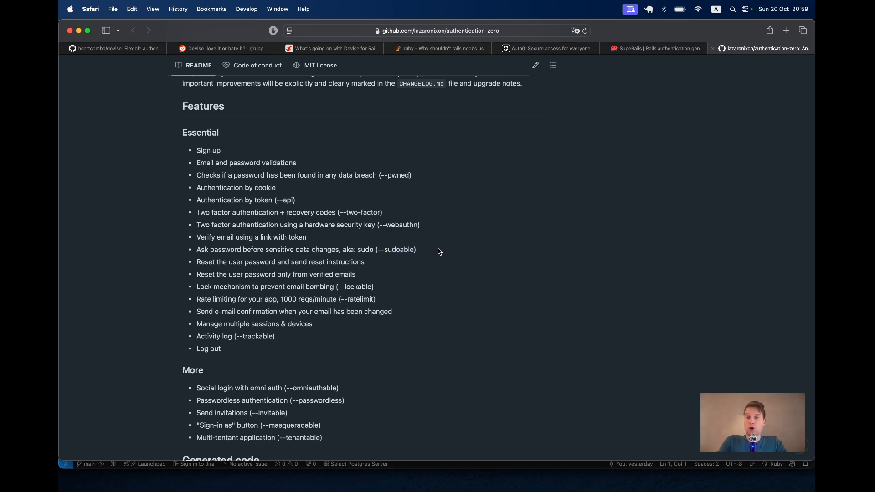
{"action": "scroll", "scroll_direction": "up", "scroll_amount": 3}
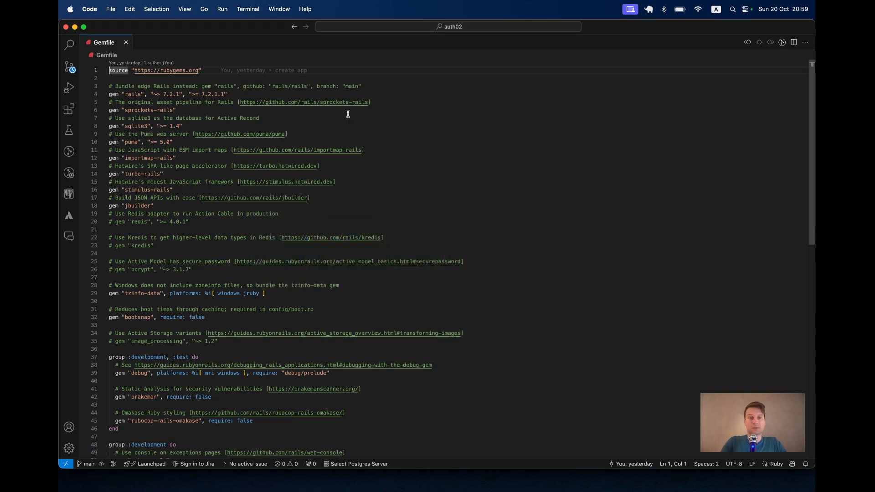
- Add the authentication-zero gem and run rails generate authentication in the auth02 app
{"action": "scroll", "scroll_direction": "down", "scroll_amount": 3}
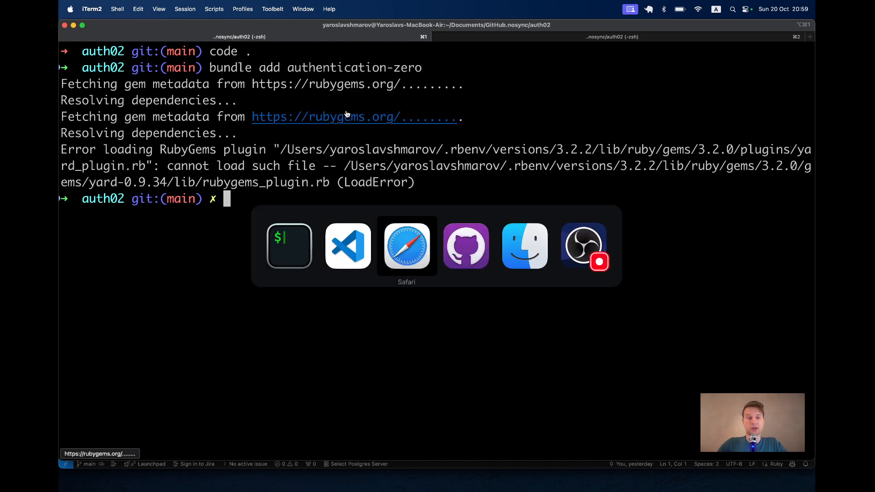
{"action": "left_click", "coordinate": [406, 245]}
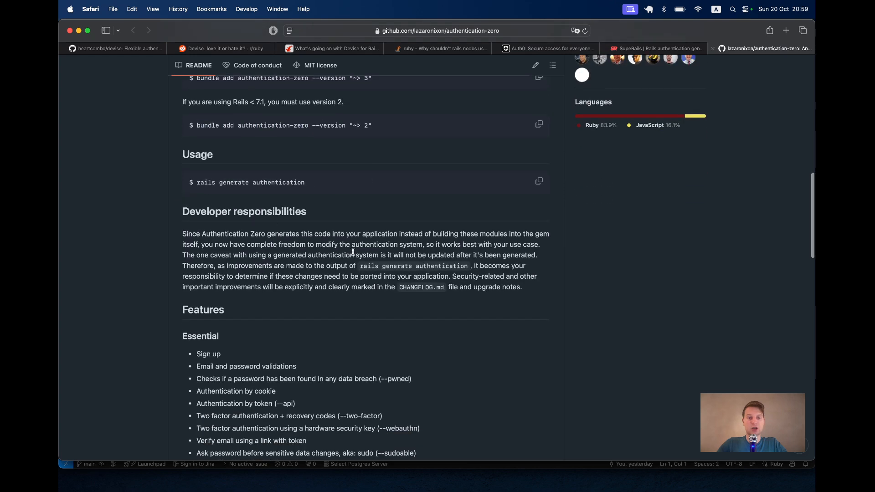
{"action": "double_click", "coordinate": [413, 265]}
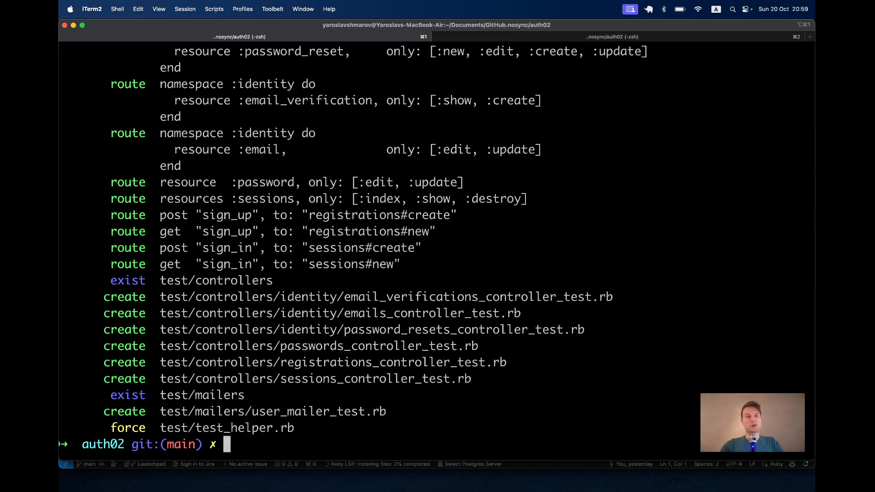
{"action": "key", "text": "Return"}
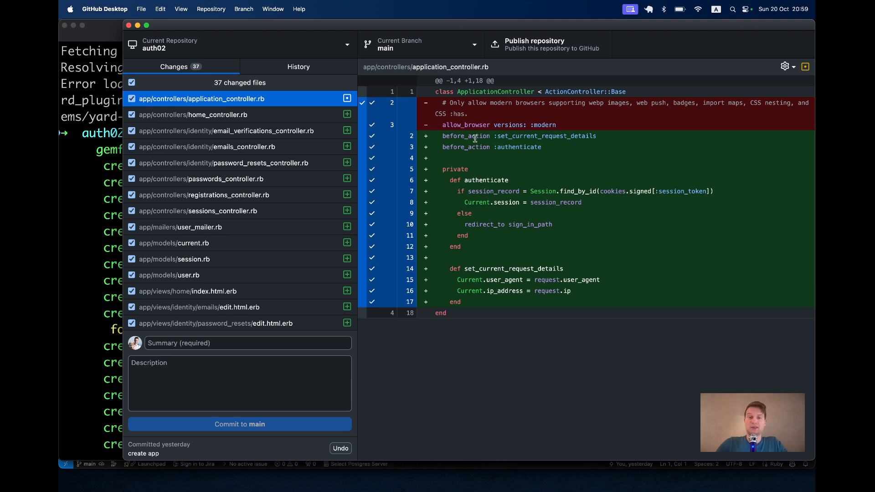
{"action": "mouse_move", "coordinate": [547, 267]}
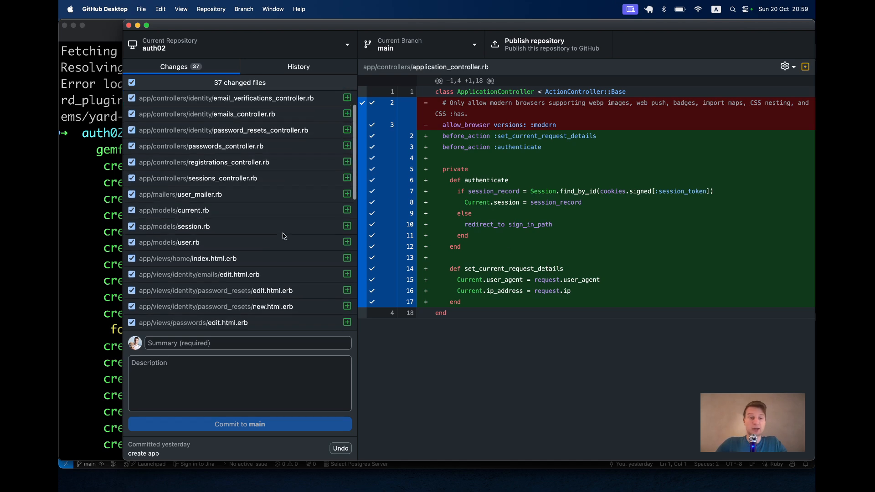
- Inspect the create_users and create_sessions migration diffs among the 37 generated changes
{"action": "scroll", "scroll_direction": "down", "scroll_amount": 3}
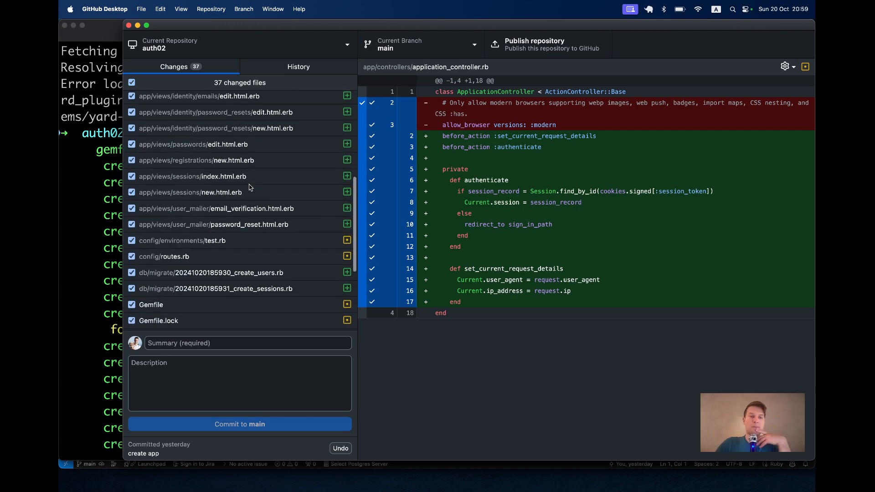
{"action": "left_click", "coordinate": [217, 287]}
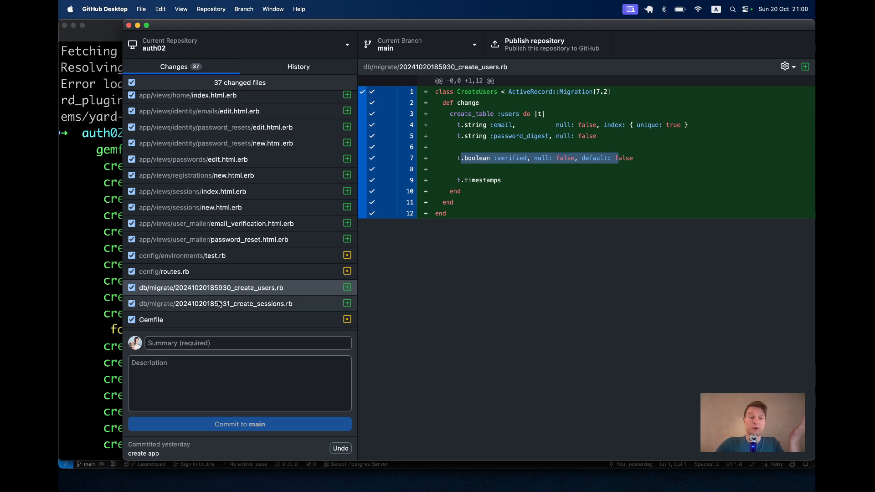
{"action": "left_click", "coordinate": [217, 303]}
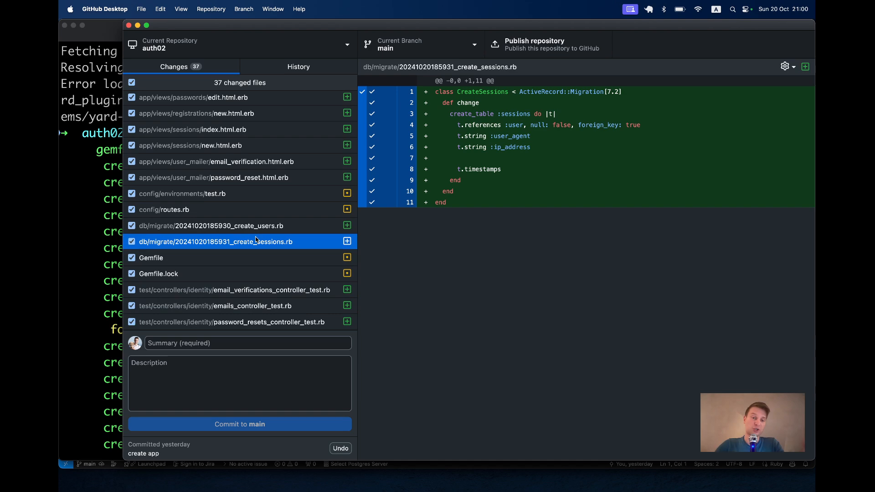
- Review the routes diff and highlight the sessions resources route
{"action": "scroll", "scroll_direction": "down", "scroll_amount": 3}
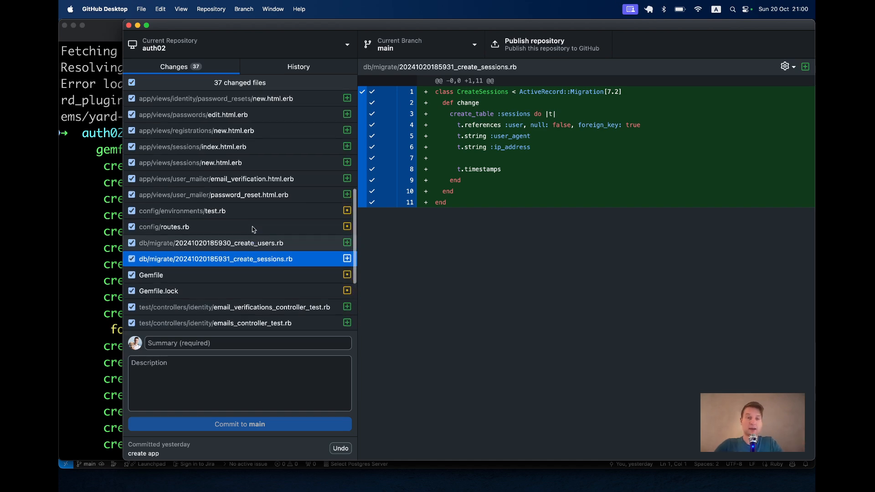
{"action": "left_click", "coordinate": [165, 287]}
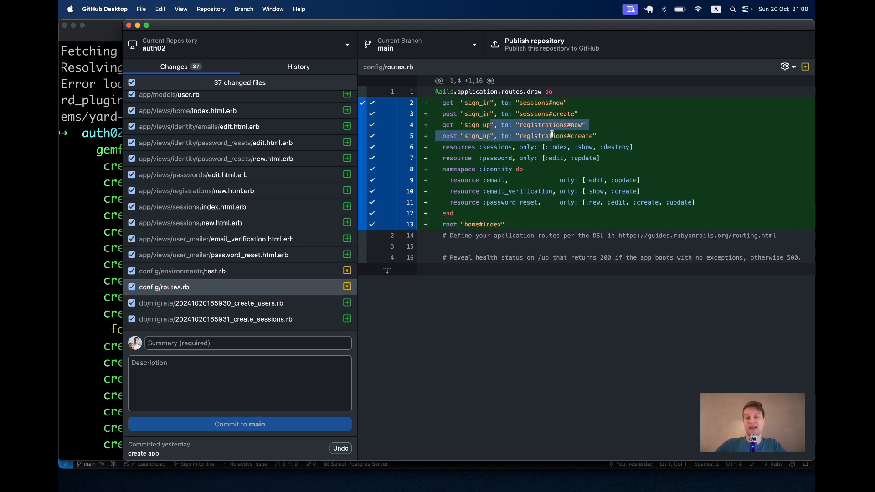
{"action": "mouse_move", "coordinate": [476, 156]}
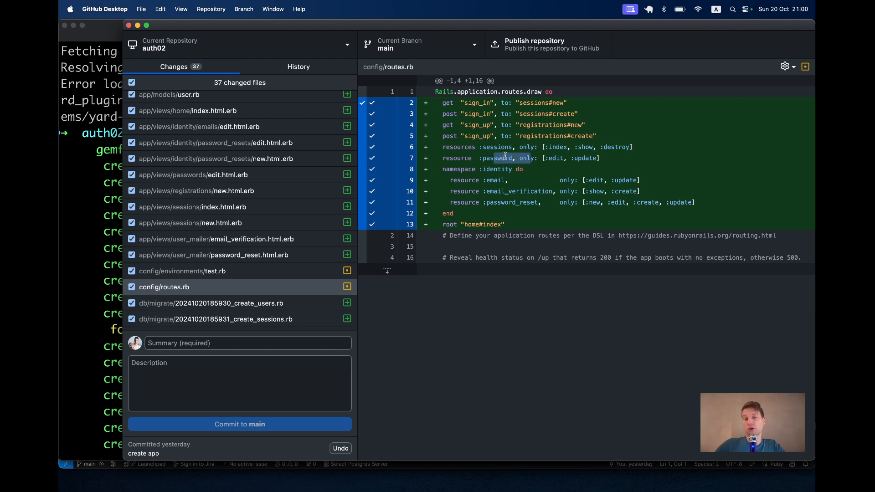
{"action": "left_click_drag", "start_coordinate": [478, 146], "coordinate": [586, 147]}
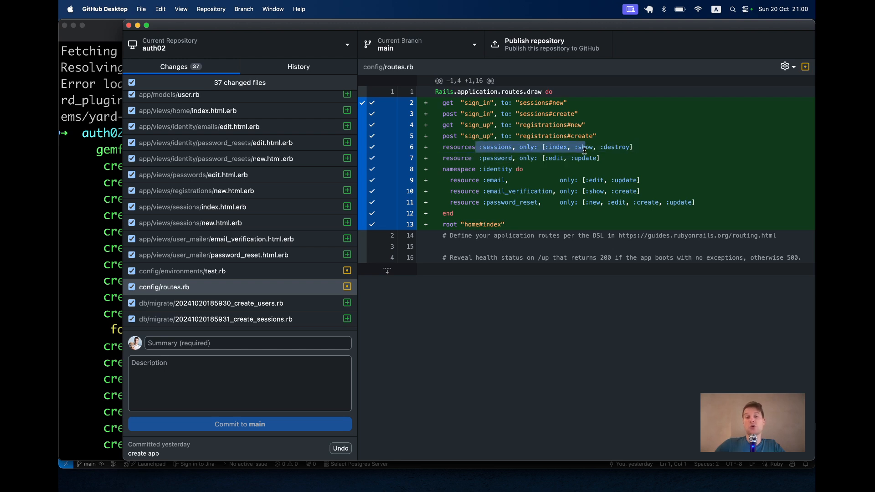
{"action": "mouse_move", "coordinate": [461, 166]}
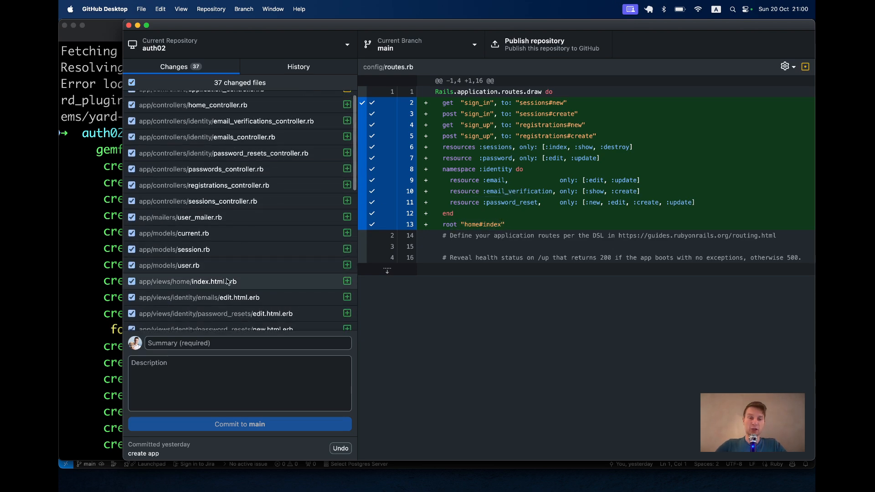
- Review the home index view and the User model diff with has_secure_password and validations
{"action": "left_click", "coordinate": [187, 281]}
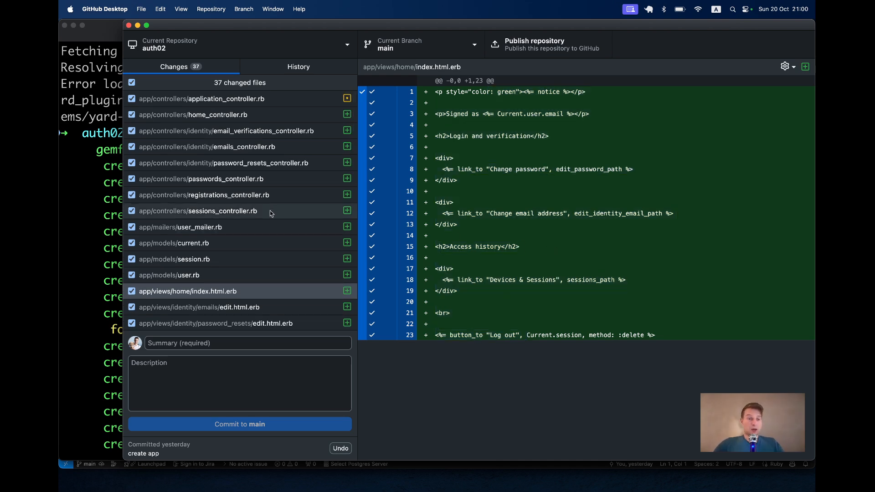
{"action": "left_click", "coordinate": [169, 272]}
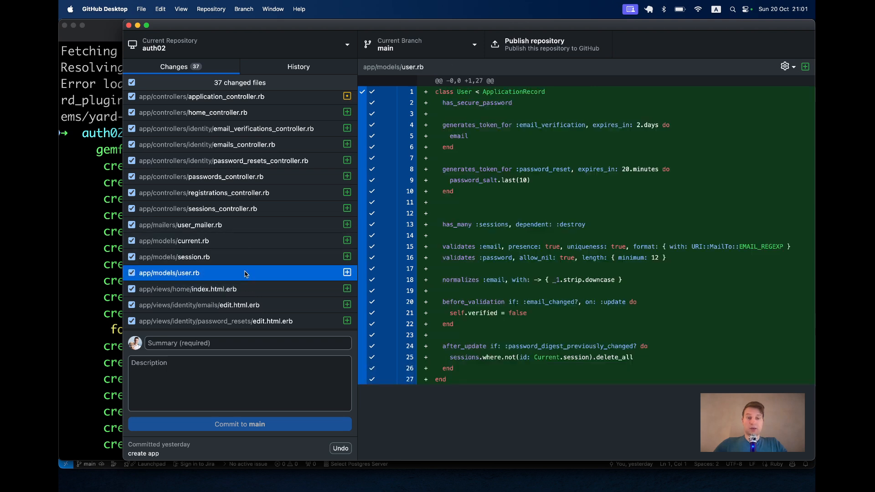
{"action": "double_click", "coordinate": [477, 103]}
{"action": "type", "text": "rails db"}
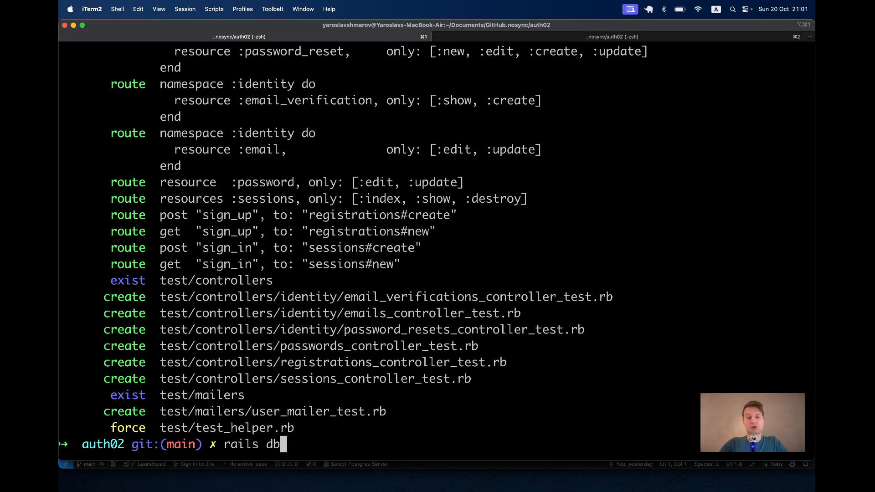
- Run rails db:migrate, start the server and move to the browser to try the app
{"action": "type", "text": ":migrate"}
{"action": "type", "text": "rails s"}
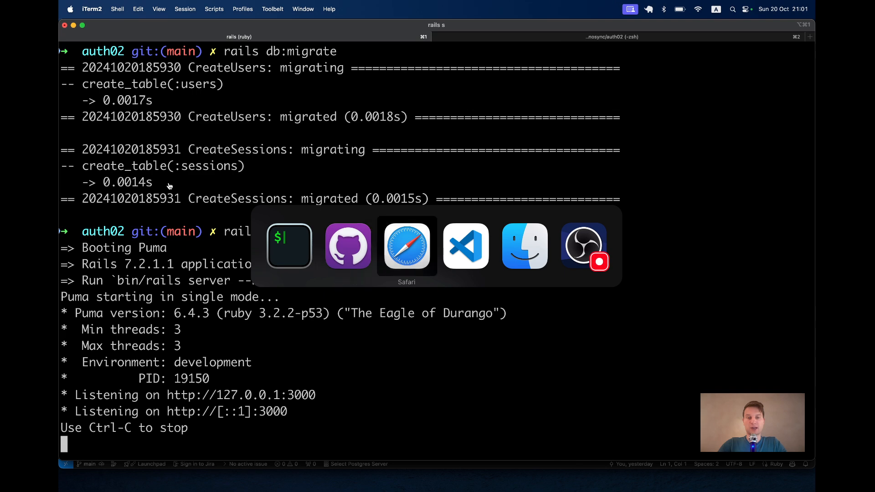
{"action": "left_click", "coordinate": [407, 246]}
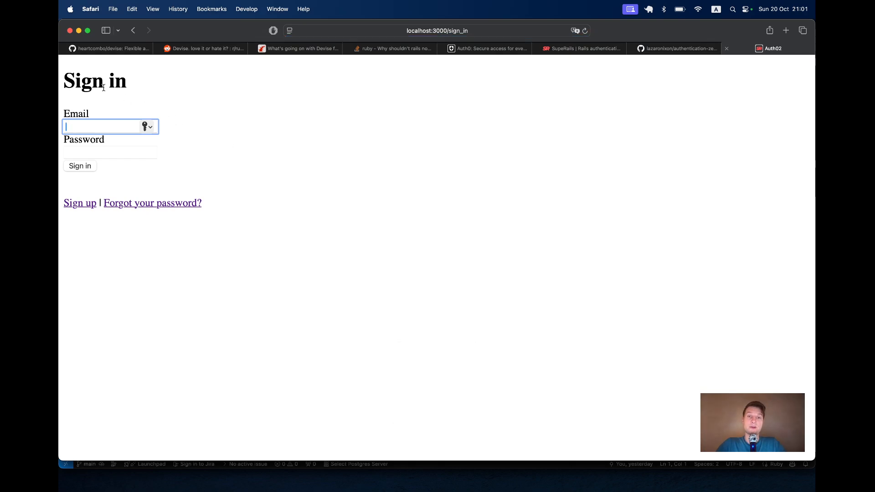
{"action": "mouse_move", "coordinate": [484, 35]}
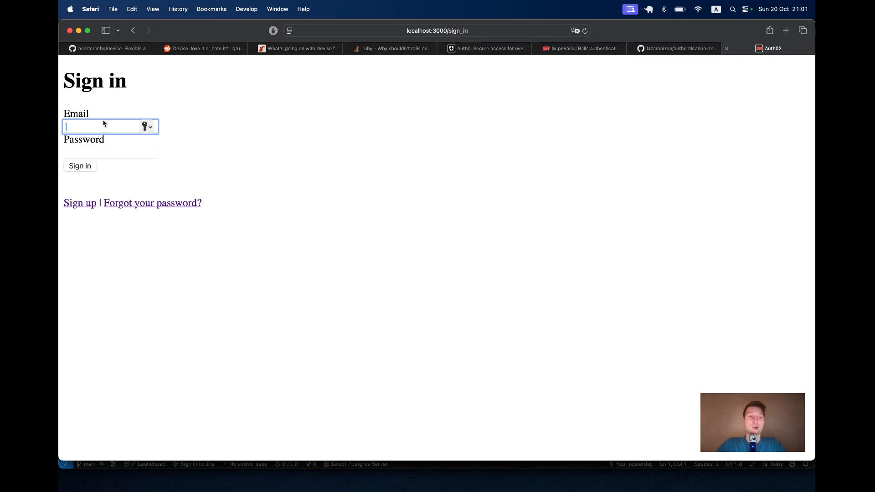
{"action": "mouse_move", "coordinate": [80, 202]}
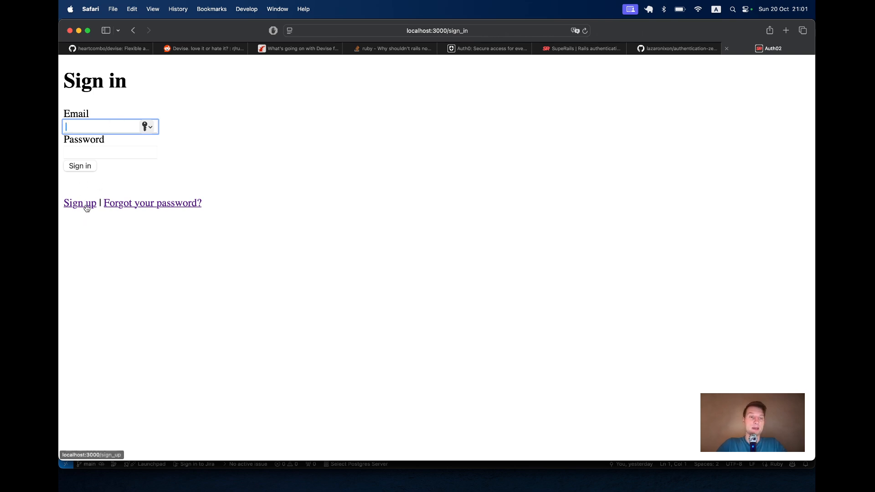
- Sign up a new account with email and password confirmation on localhost:3000
{"action": "left_click", "coordinate": [80, 202]}
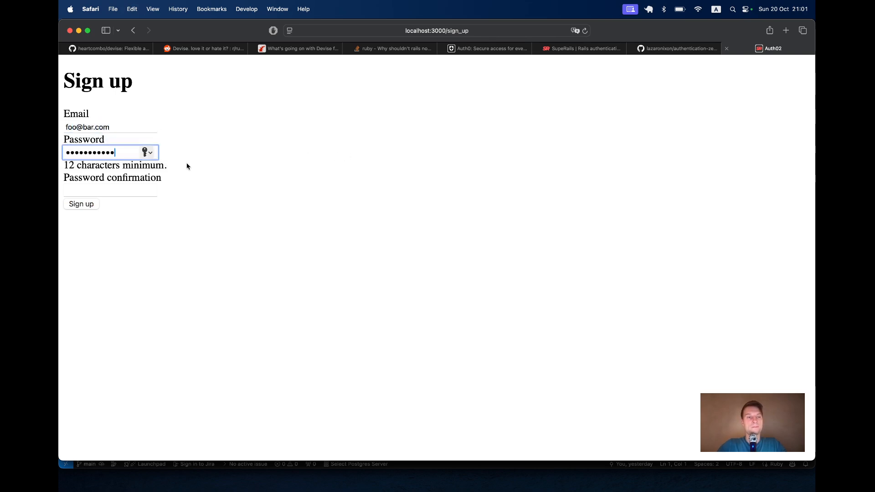
{"action": "left_click", "coordinate": [106, 191]}
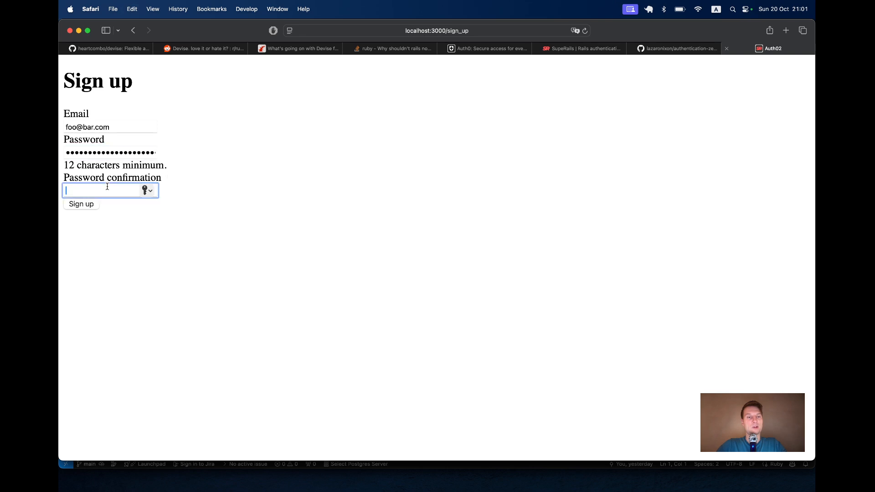
{"action": "left_click", "coordinate": [81, 203]}
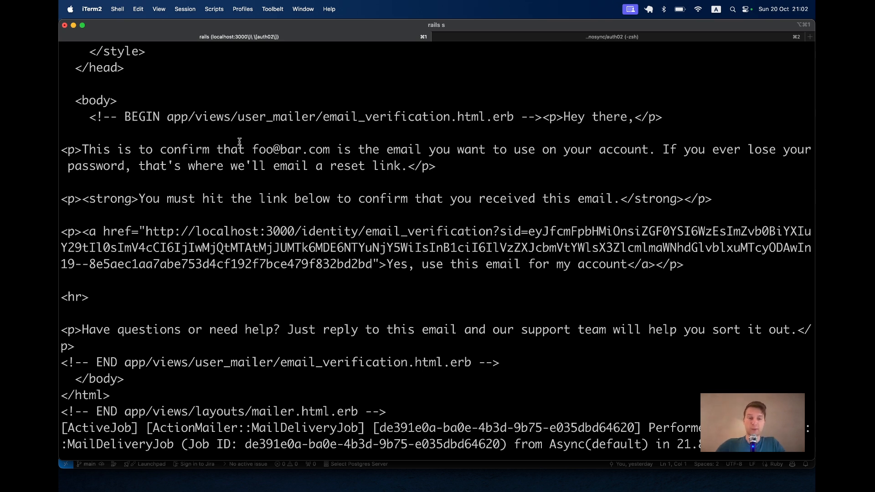
- Check schema.rb in the editor, highlighting the verified column of the users table
{"action": "key", "text": "cmd+tab"}
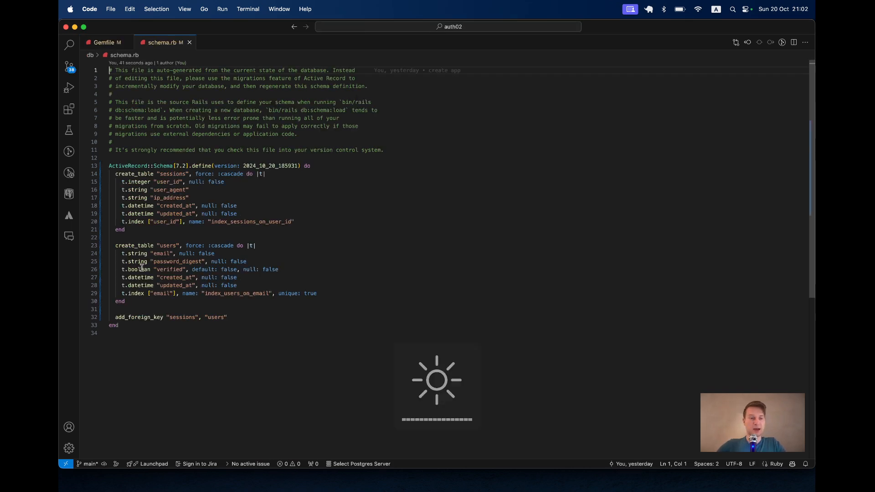
{"action": "left_click_drag", "start_coordinate": [128, 270], "coordinate": [241, 270]}
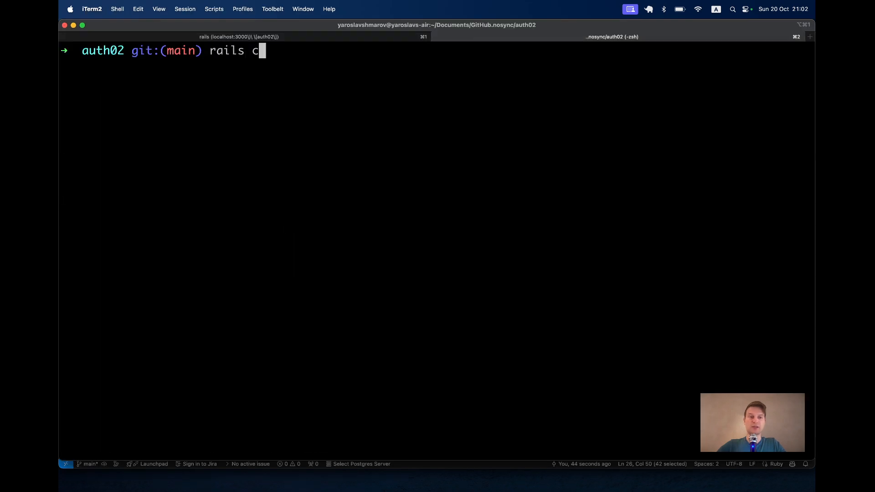
- Query User.first in the console, then follow the emailed verification link from the server log
{"action": "type", "text": "User.fi"}
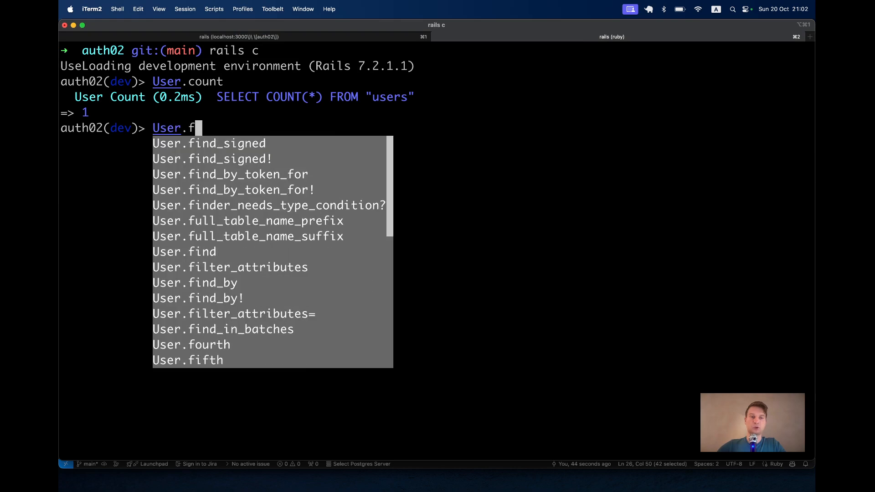
{"action": "type", "text": "irst"}
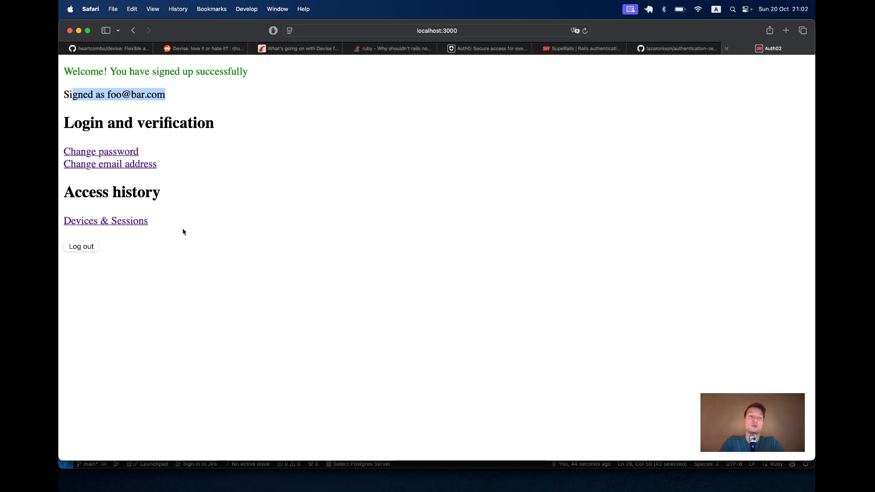
{"action": "key", "text": "cmd+tab"}
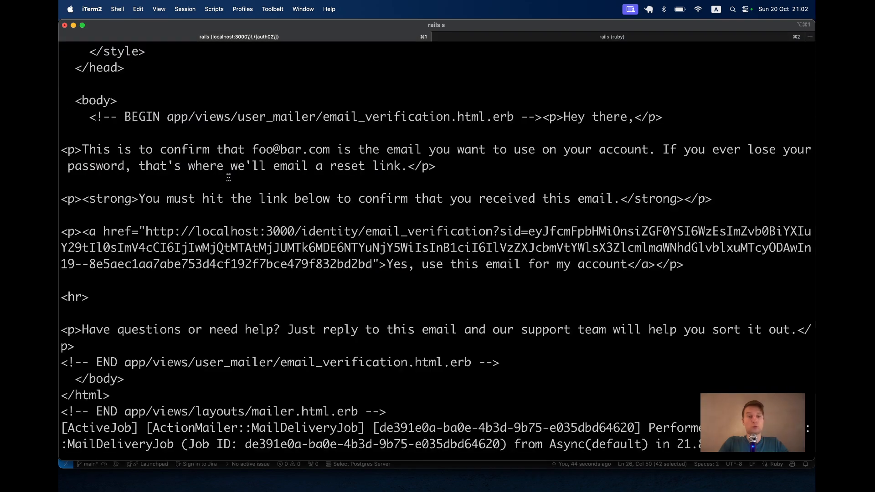
{"action": "mouse_move", "coordinate": [142, 229]}
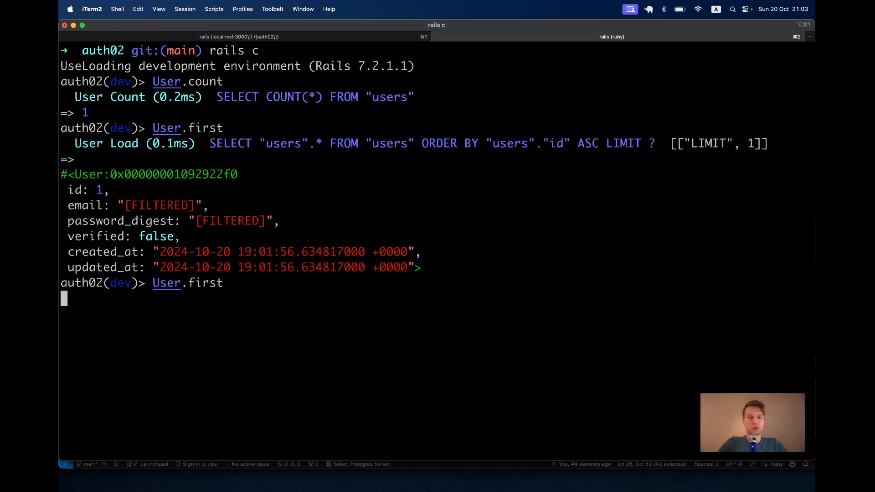
{"action": "key", "text": "enter"}
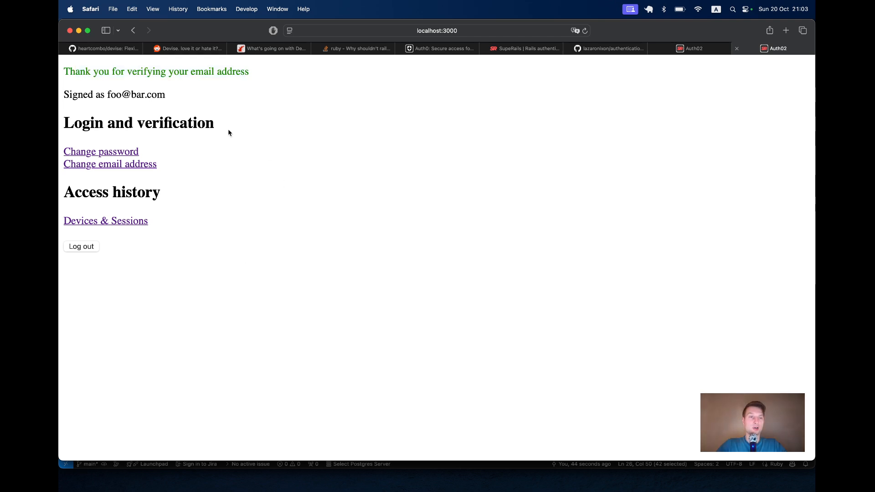
{"action": "mouse_move", "coordinate": [101, 151]}
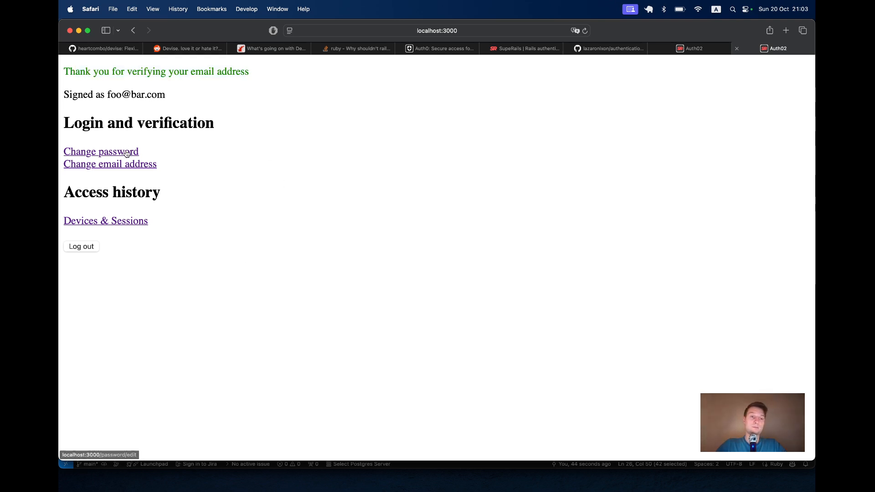
- Visit Change password, then Devices & Sessions showing the current session's user agent, IP and creation time
{"action": "left_click", "coordinate": [101, 151]}
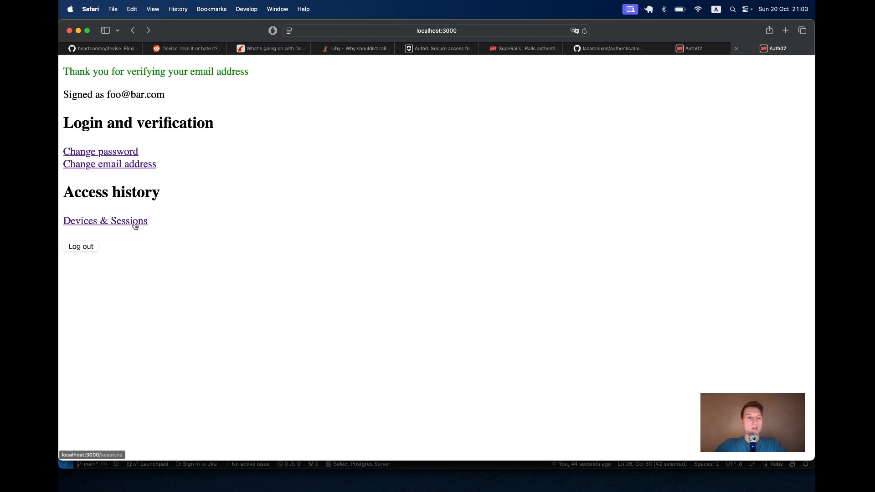
{"action": "left_click", "coordinate": [104, 220]}
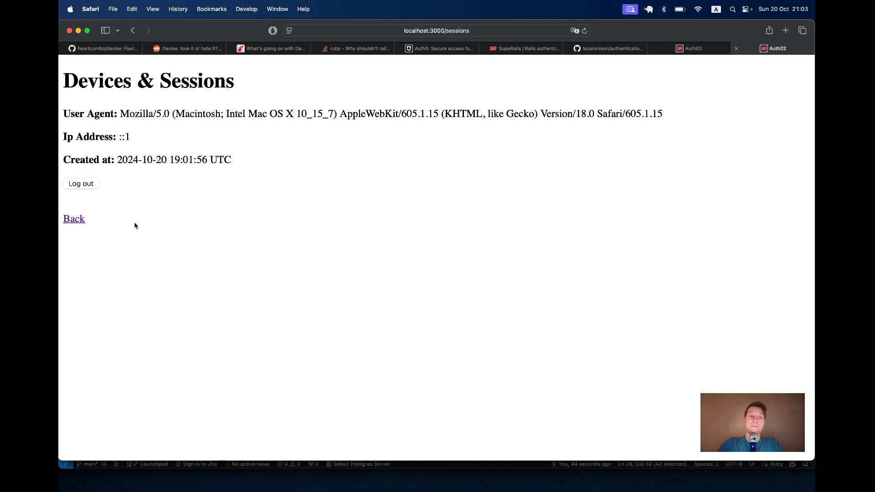
{"action": "key", "text": "cmd+tab"}
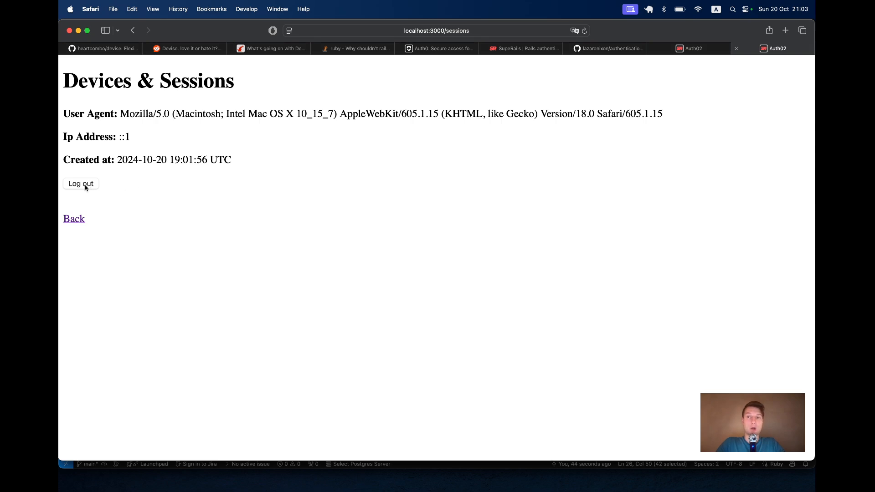
{"action": "mouse_move", "coordinate": [74, 218]}
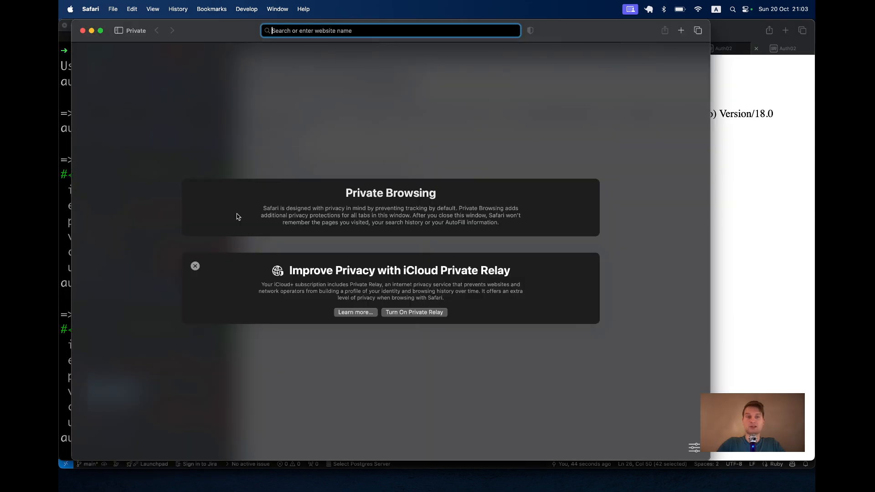
- Sign in at localhost:3000/sign_in from a private window, then log out that new session remotely
{"action": "type", "text": "localhost:3000/sign_in"}
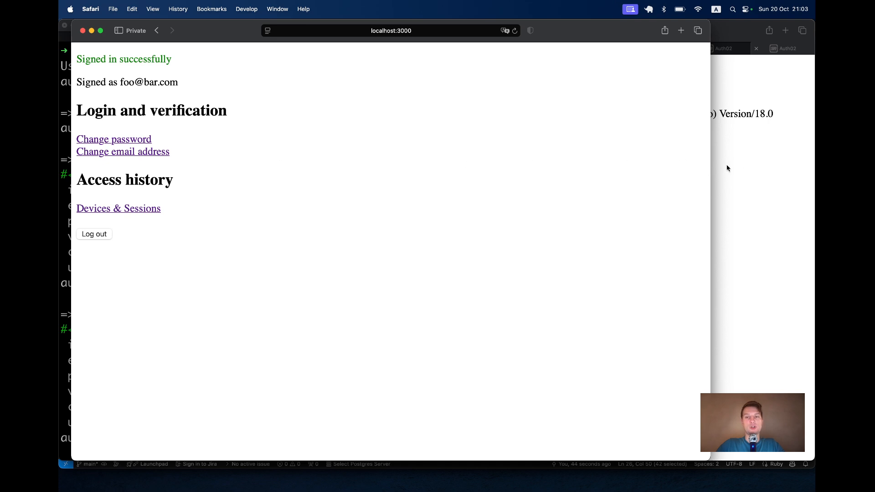
{"action": "mouse_move", "coordinate": [776, 191]}
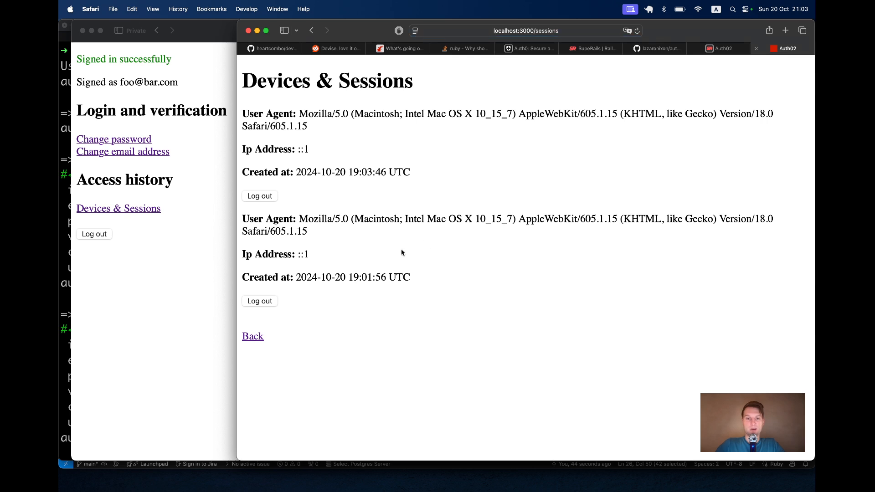
{"action": "mouse_move", "coordinate": [316, 195]}
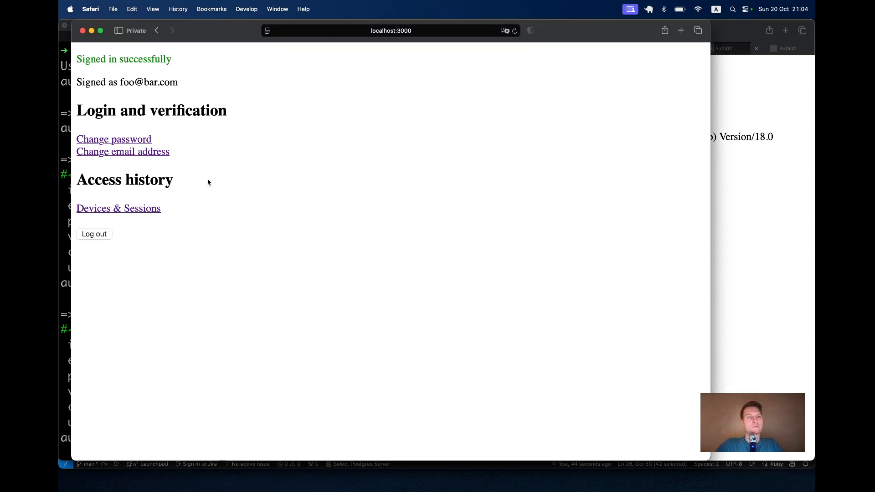
{"action": "left_click", "coordinate": [94, 234]}
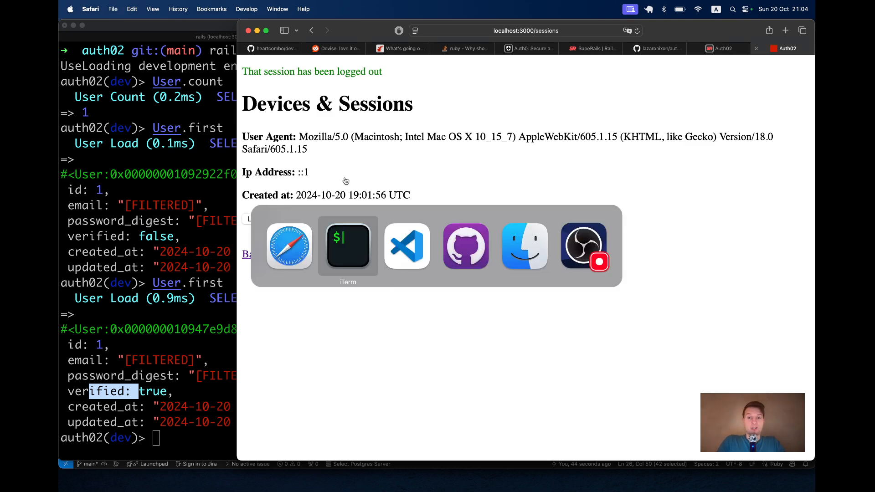
- Review the authentication-zero README Features list, highlighting the two-factor authentication line
{"action": "left_click", "coordinate": [466, 247]}
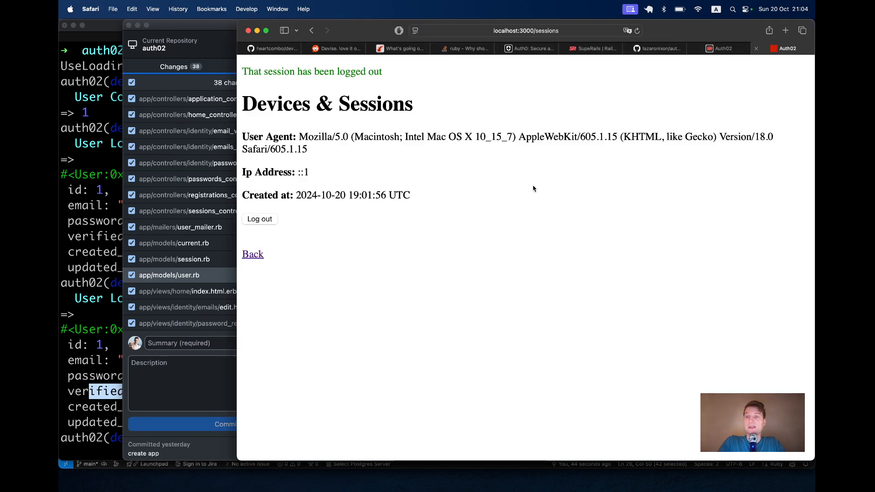
{"action": "left_click", "coordinate": [658, 49]}
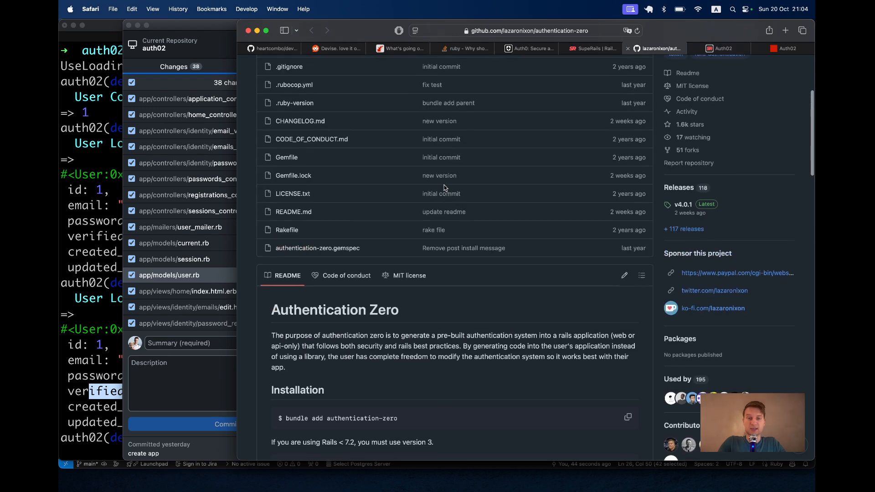
{"action": "scroll", "scroll_direction": "down", "scroll_amount": 3}
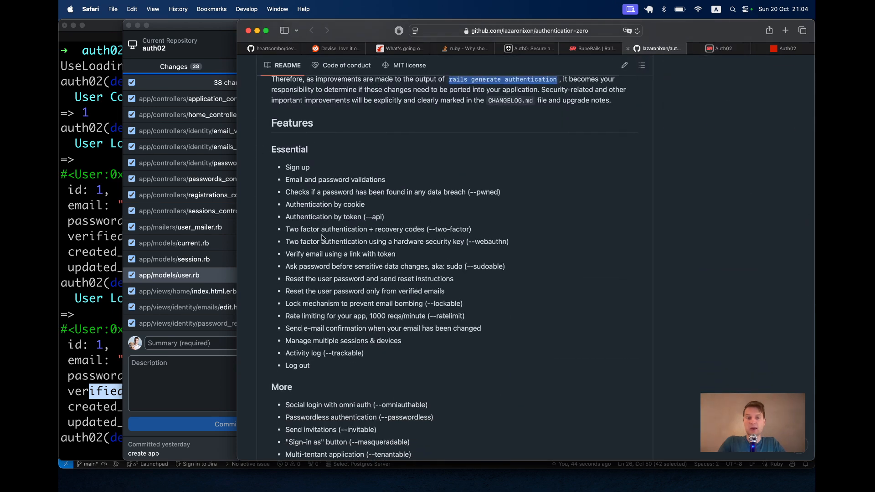
{"action": "left_click_drag", "start_coordinate": [303, 230], "coordinate": [468, 230]}
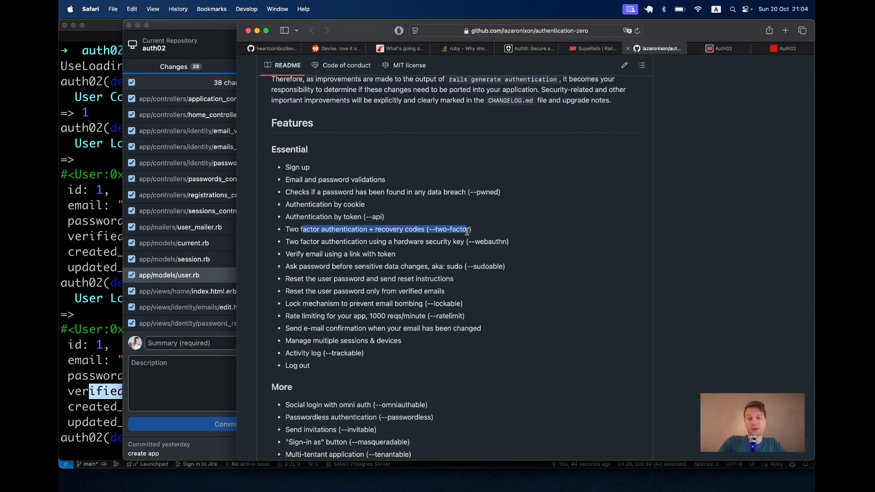
{"action": "scroll", "scroll_direction": "down", "scroll_amount": 3}
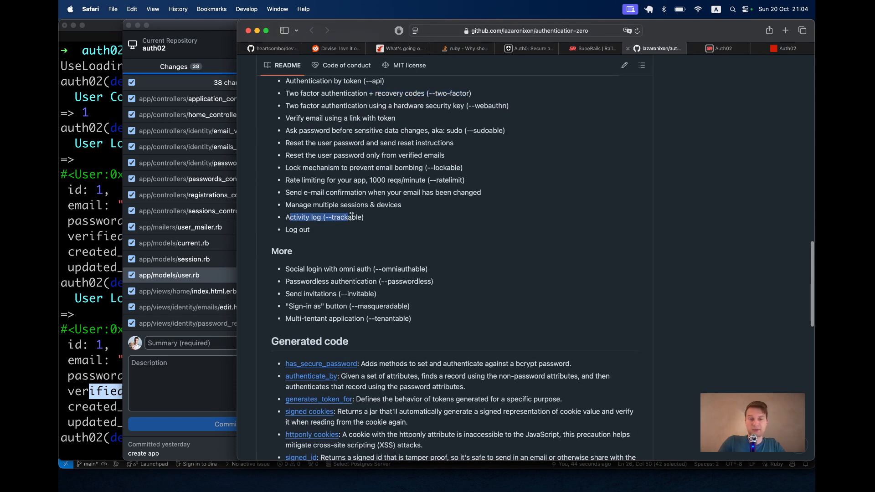
{"action": "scroll", "scroll_direction": "down", "scroll_amount": 3}
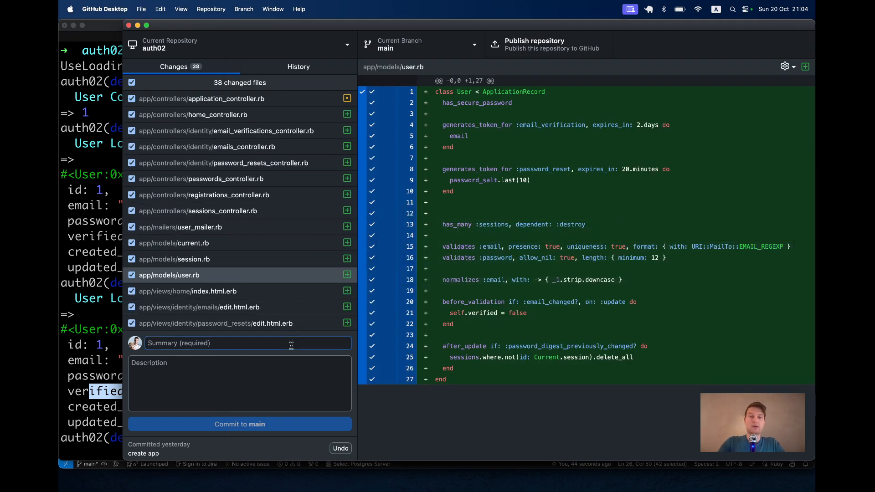
- Start a commit summary 'add au' in GitHub Desktop, then stop the Rails server with Ctrl-C
{"action": "type", "text": "add au"}
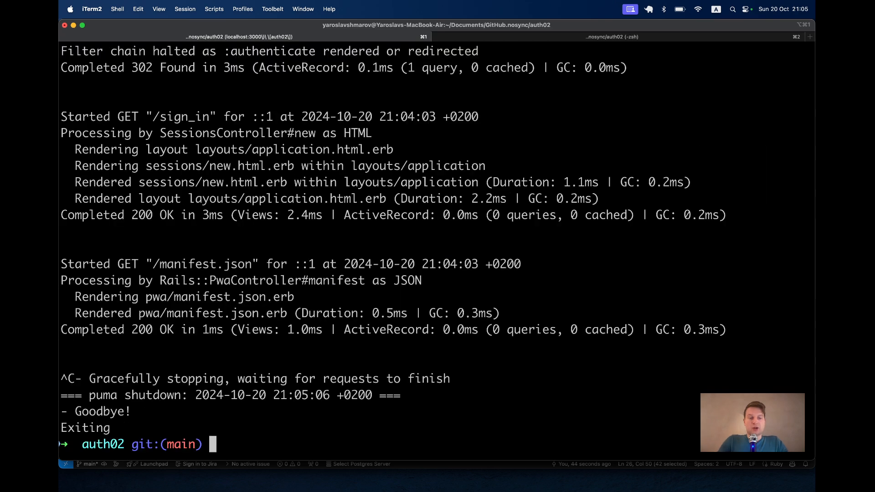
- Run rails generate authentication --two-factor, then rerun with --force to replace the conflicting create_users migration
{"action": "type", "text": "rails generate authentication --"}
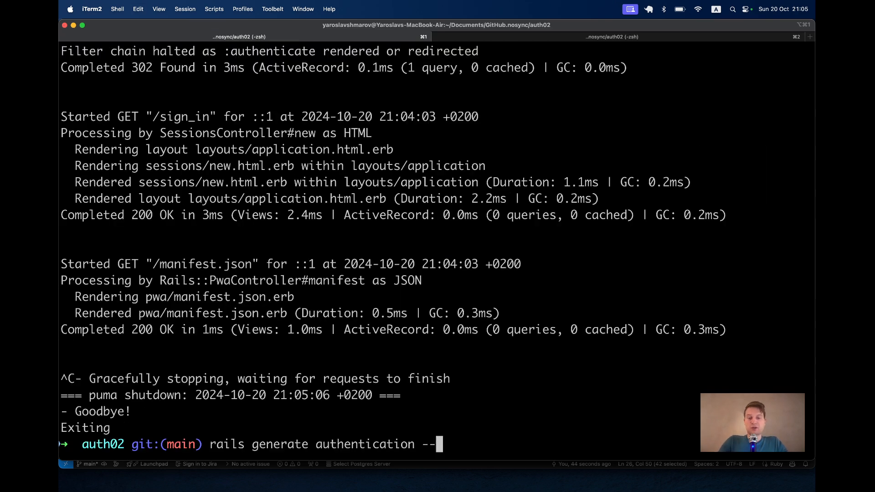
{"action": "type", "text": "two"}
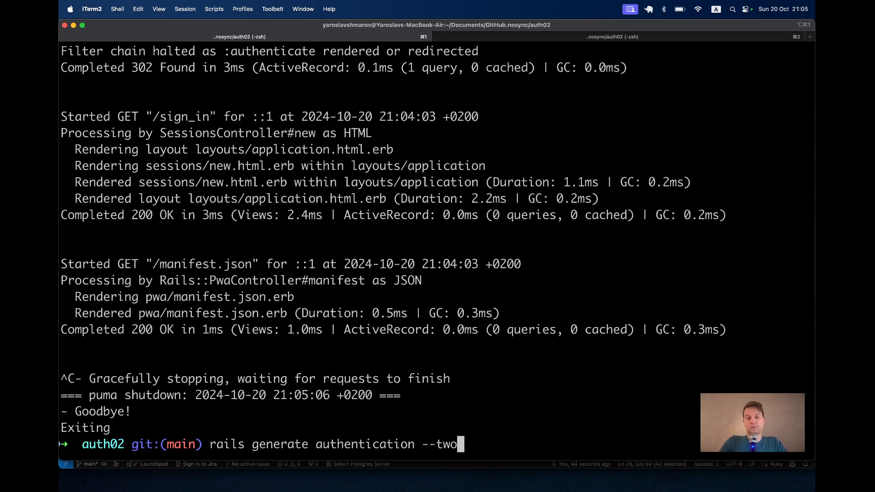
{"action": "type", "text": "-factor"}
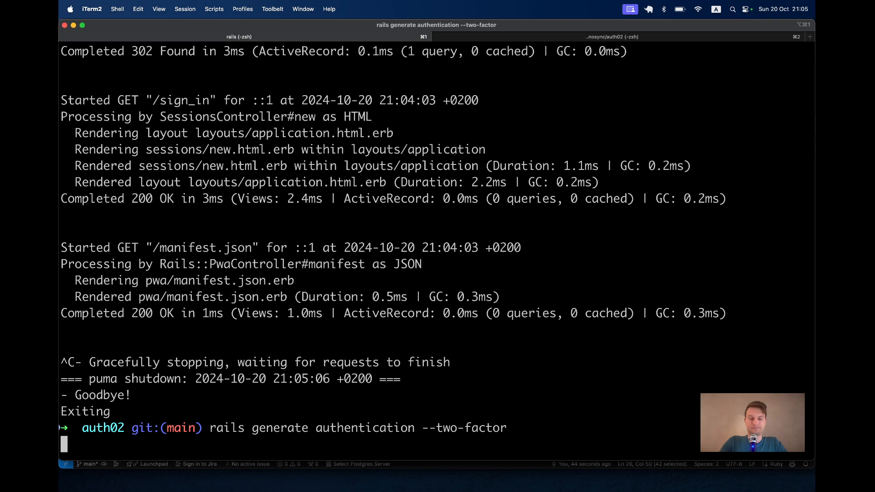
{"action": "key", "text": "Return"}
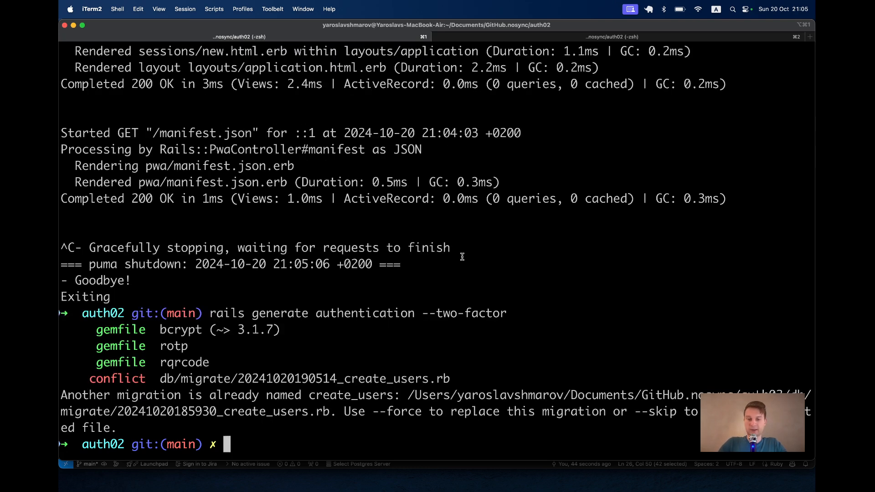
{"action": "type", "text": "rails generate authentication --two-factor --force"}
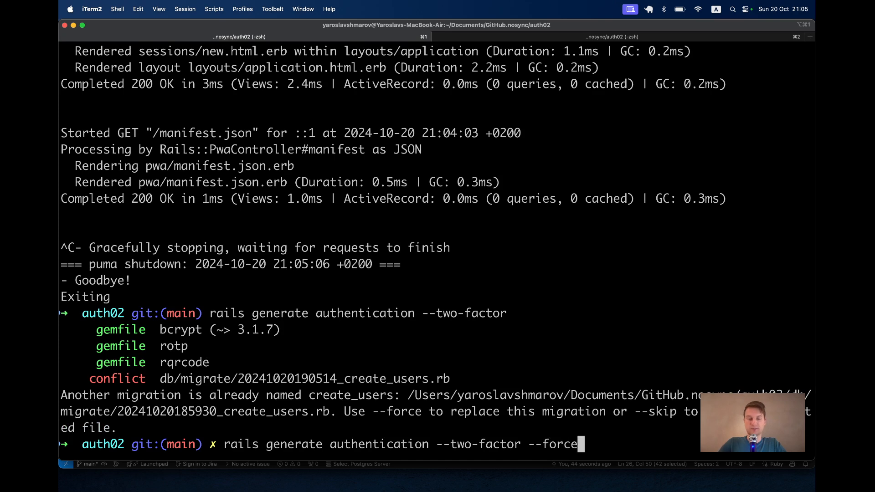
{"action": "key", "text": "enter"}
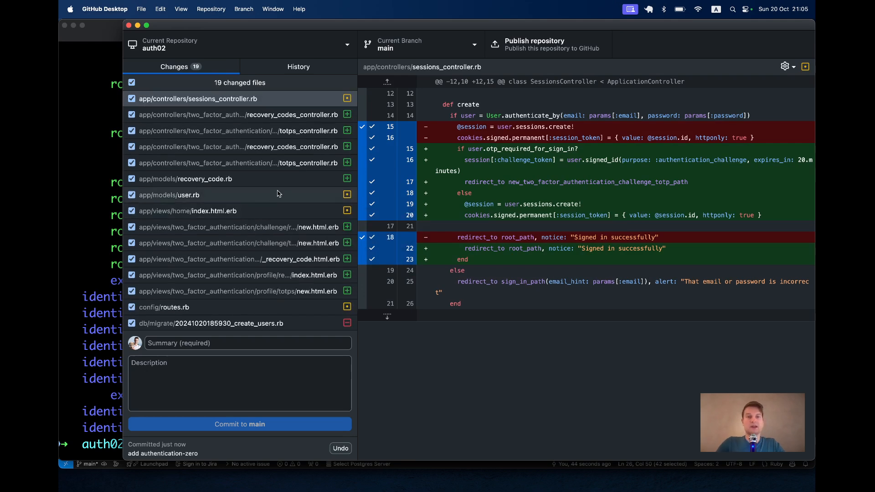
- Review the challenge and profile TOTP controllers, RecoveryCode model and User model diffs
{"action": "left_click", "coordinate": [298, 67]}
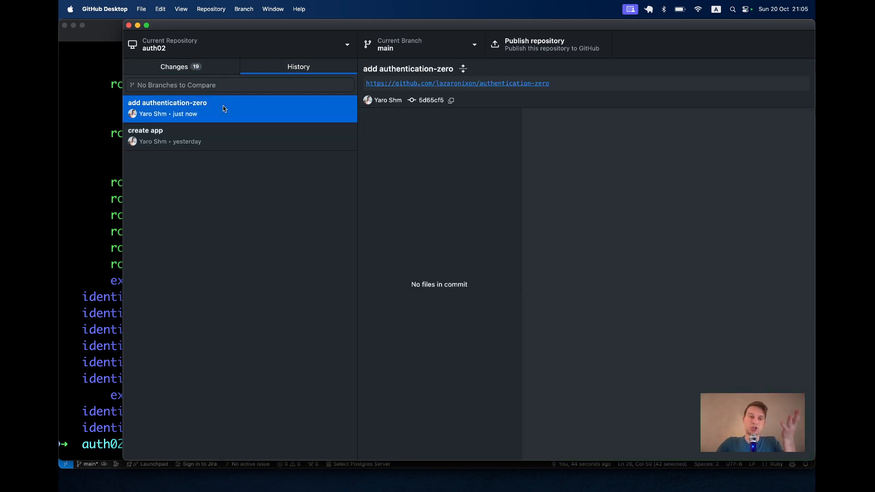
{"action": "left_click", "coordinate": [174, 67]}
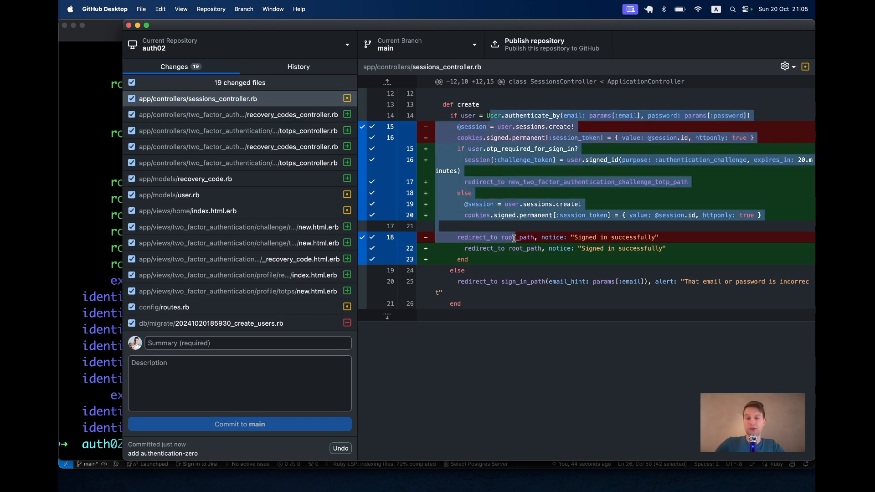
{"action": "left_click", "coordinate": [241, 130]}
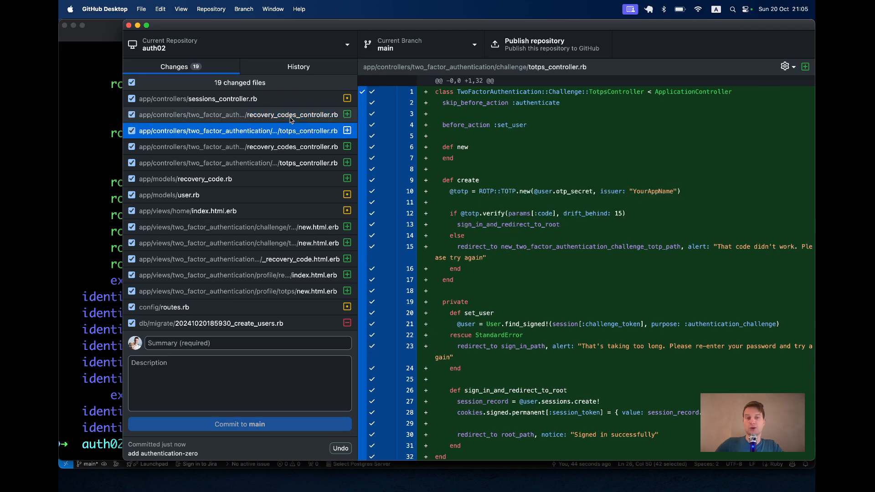
{"action": "left_click", "coordinate": [240, 162]}
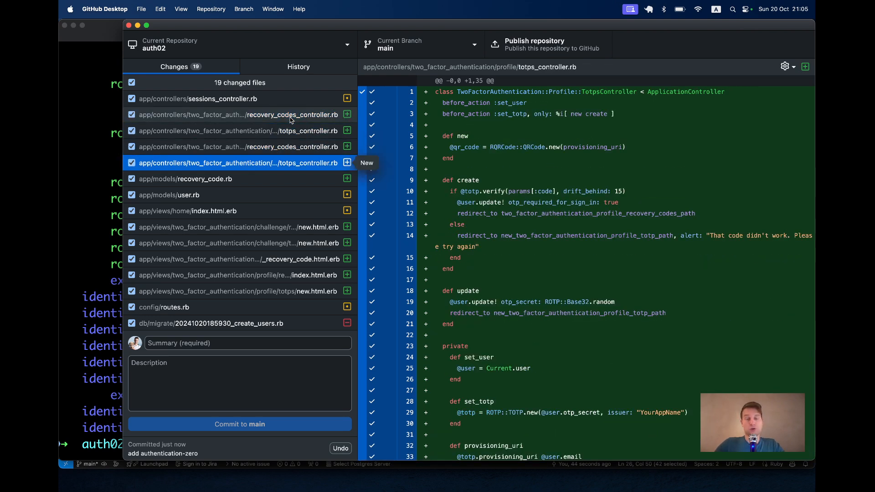
{"action": "left_click", "coordinate": [185, 179]}
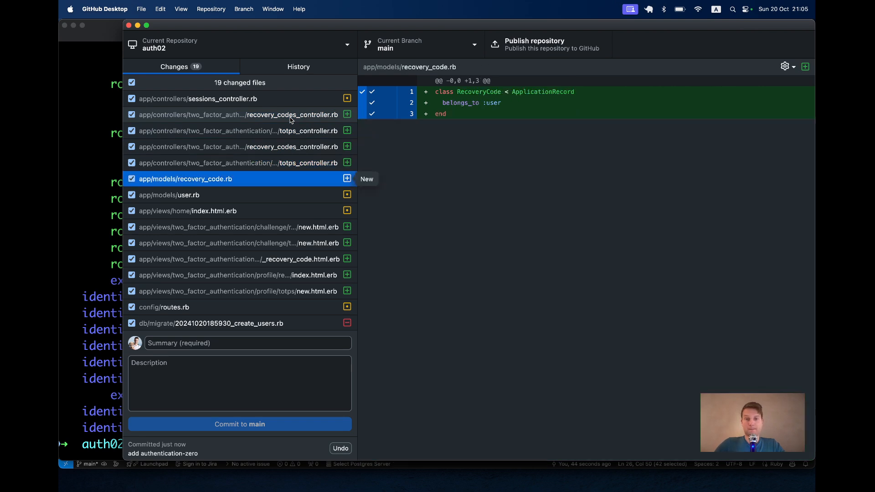
{"action": "left_click", "coordinate": [170, 195]}
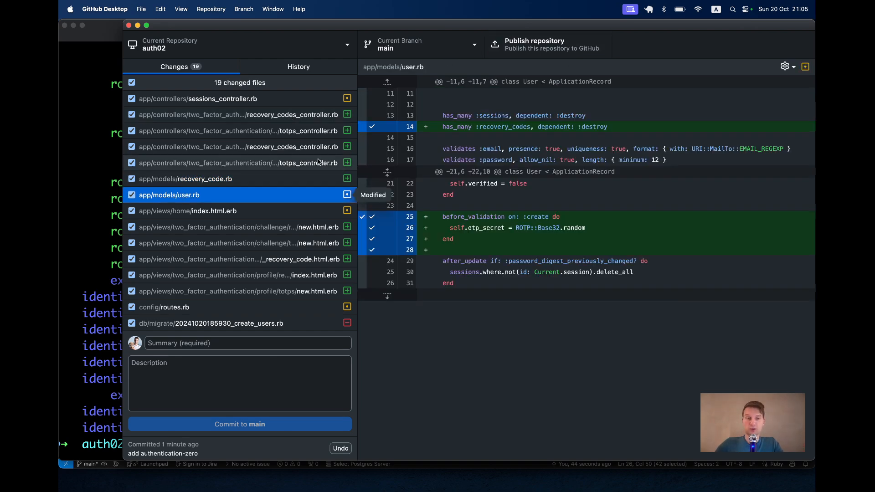
- Review the home view, two-factor setup template, create_users migration and two_factor_authentication routes diffs
{"action": "left_click", "coordinate": [188, 146]}
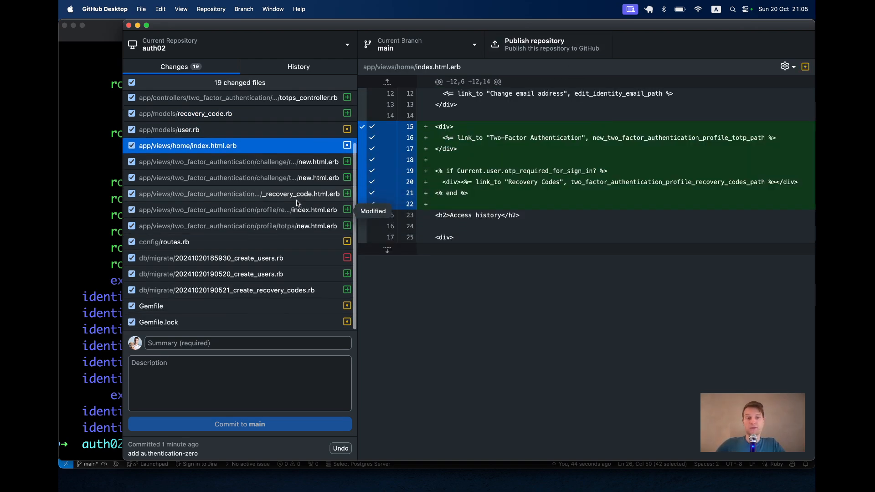
{"action": "left_click", "coordinate": [242, 225]}
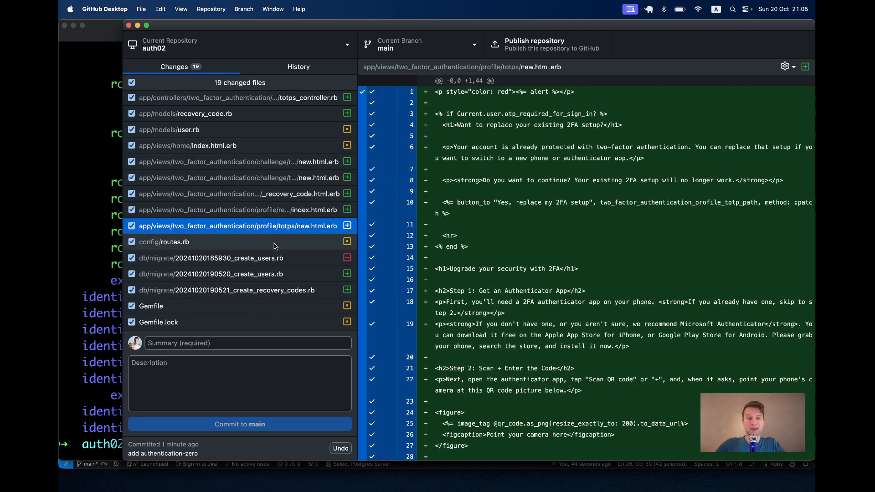
{"action": "left_click", "coordinate": [211, 258]}
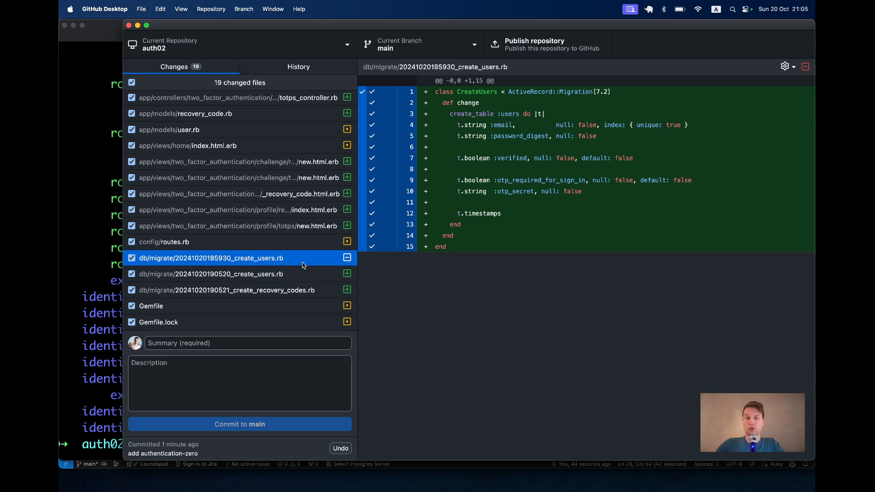
{"action": "left_click", "coordinate": [164, 241]}
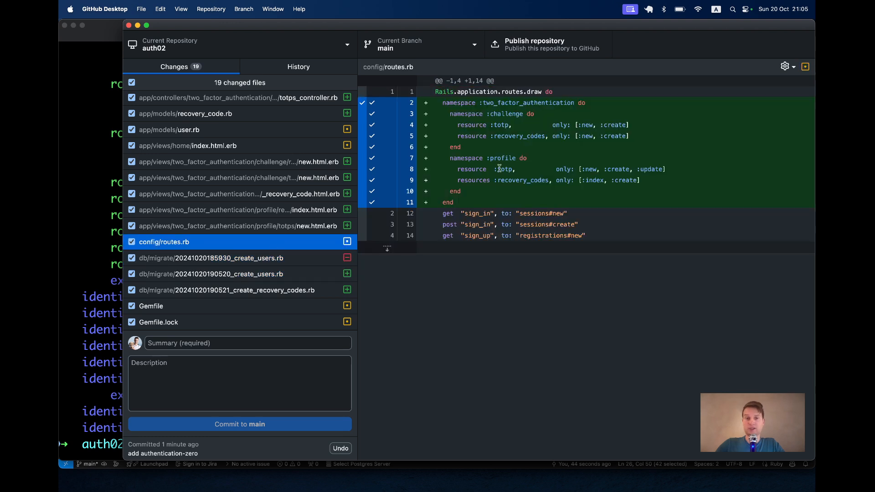
{"action": "left_click_drag", "start_coordinate": [438, 103], "coordinate": [446, 202]}
{"action": "type", "text": "rails"}
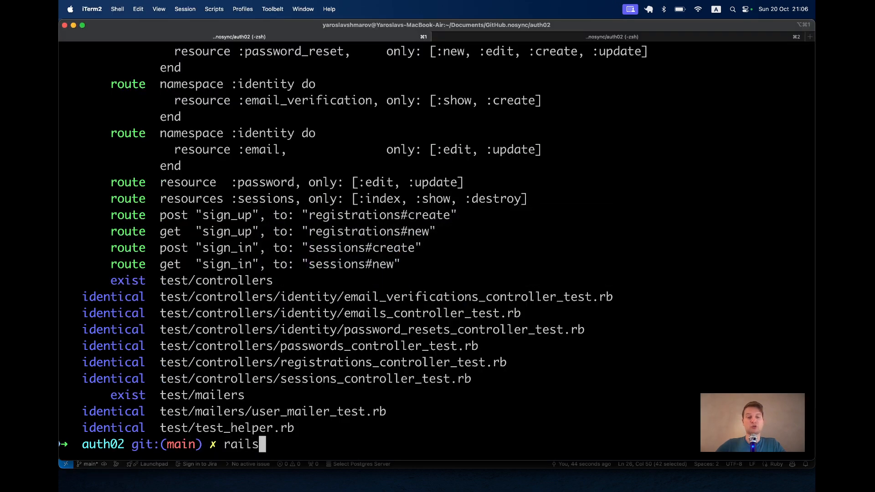
- Run rails db:drop db:create db:migrate, start rails s, and begin the Sign up form email
{"action": "type", "text": "db:drop db:create db:migrate"}
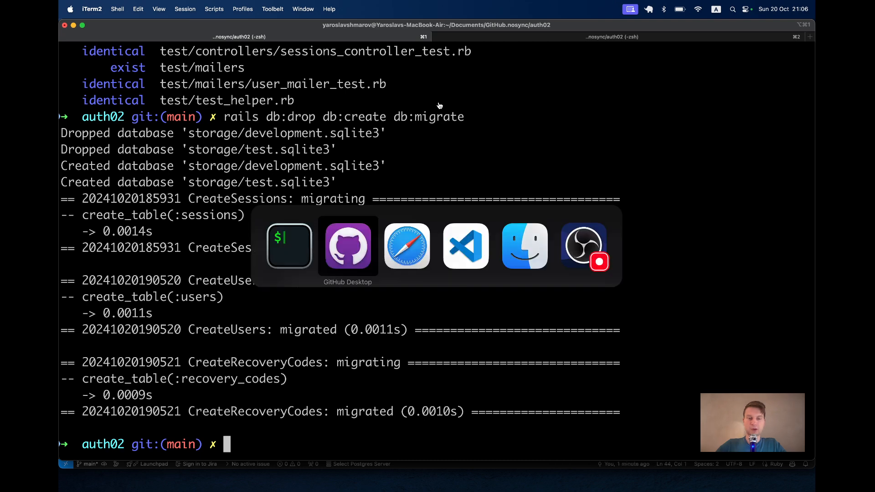
{"action": "type", "text": "rails s"}
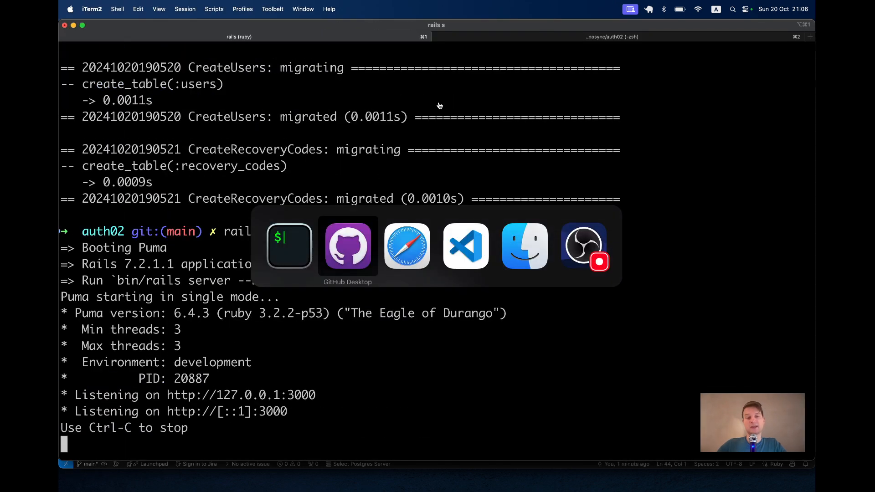
{"action": "left_click", "coordinate": [407, 246]}
{"action": "type", "text": "foo@"}
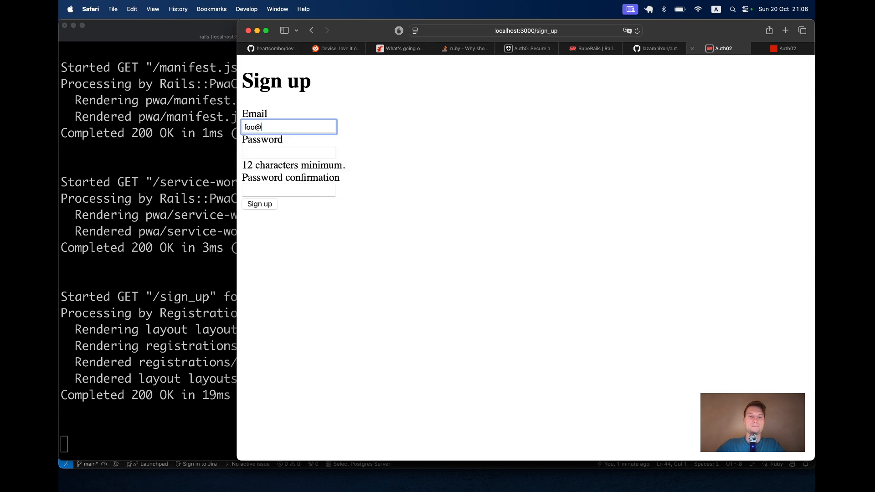
- Submit the sign-up form and reach the Two-Factor Authentication setup page with QR code and six-digit code field
{"action": "left_click", "coordinate": [259, 203]}
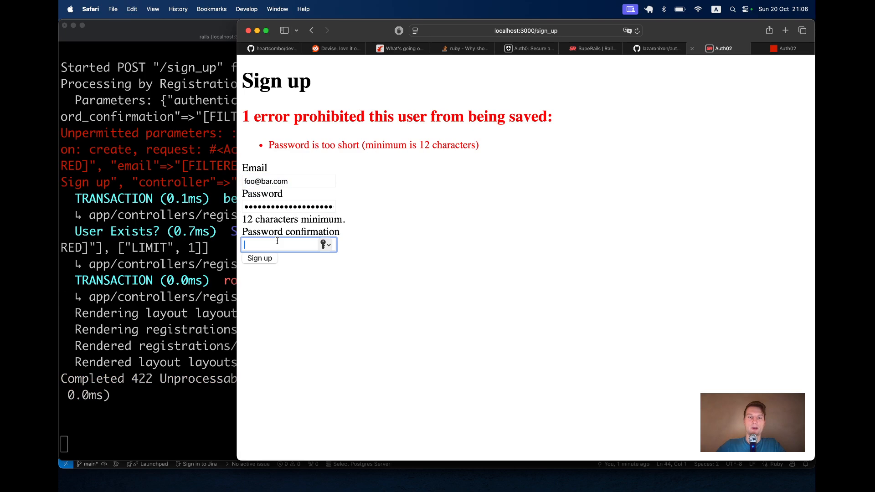
{"action": "left_click", "coordinate": [258, 257]}
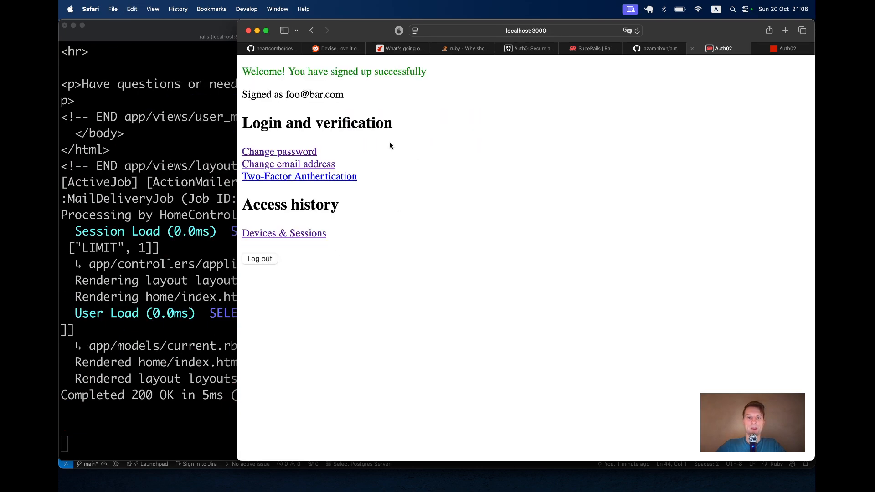
{"action": "left_click", "coordinate": [299, 176]}
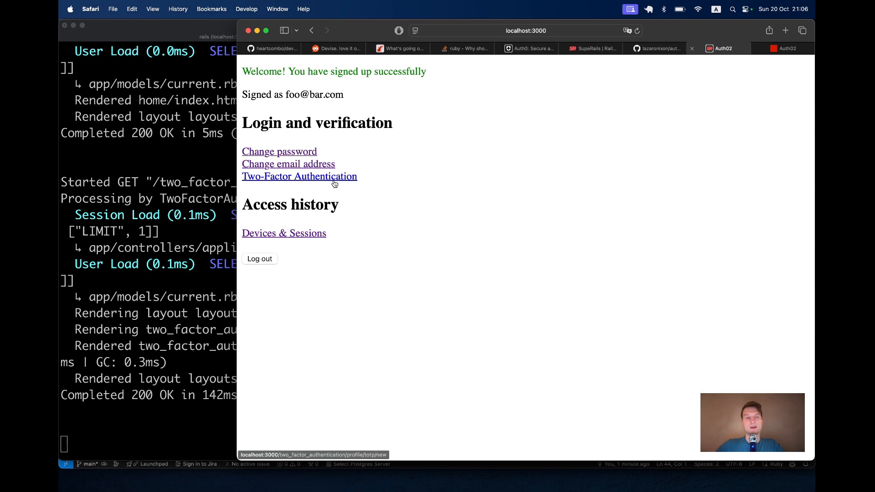
{"action": "left_click", "coordinate": [299, 176]}
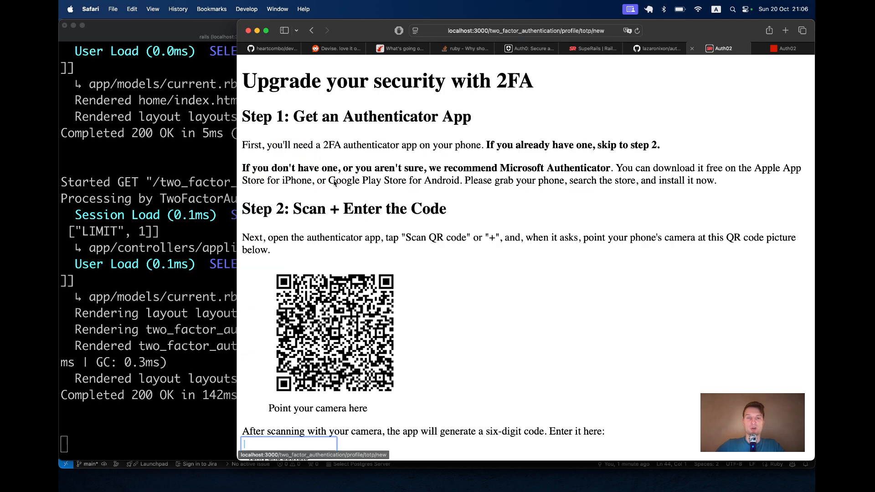
{"action": "scroll", "scroll_direction": "down", "scroll_amount": 3}
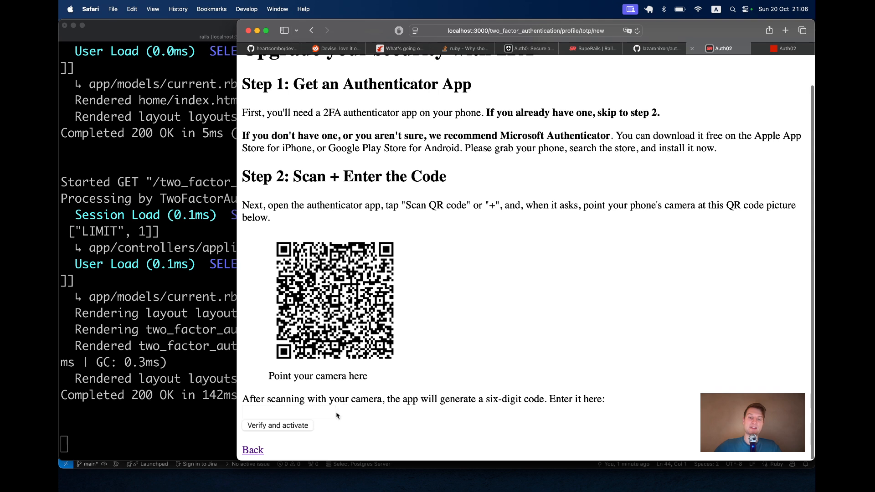
{"action": "left_click", "coordinate": [289, 411]}
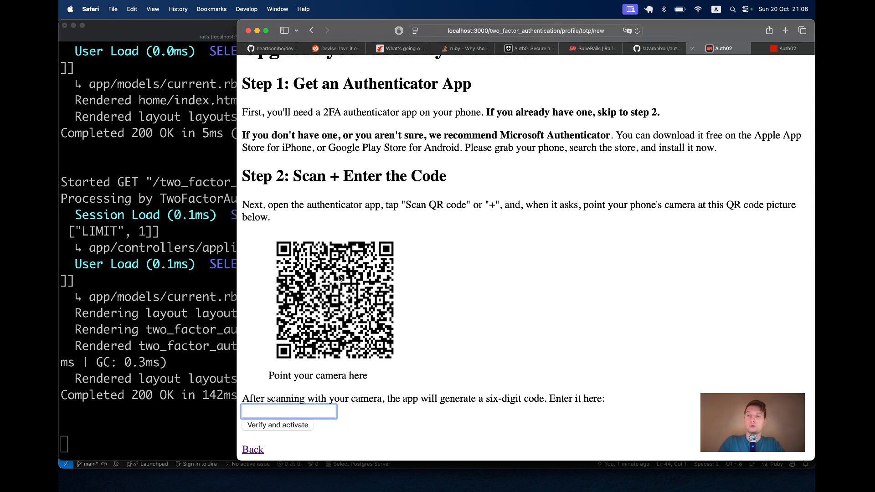
{"action": "left_click", "coordinate": [658, 49]}
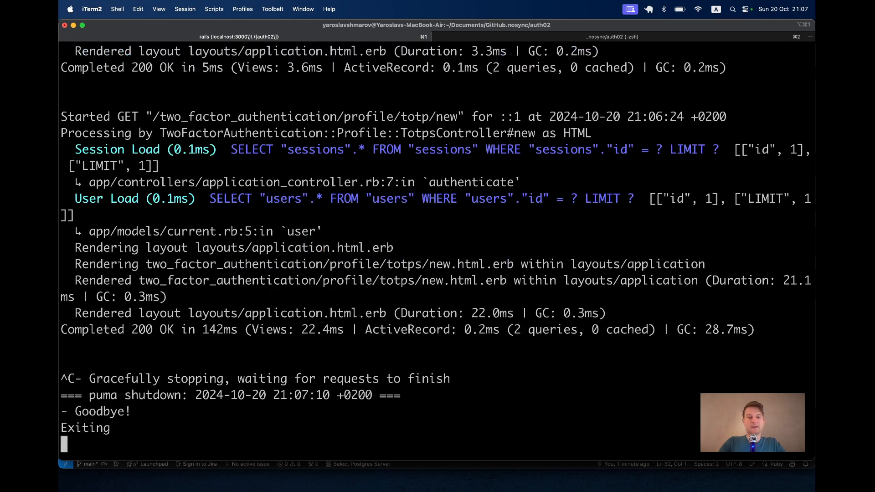
- Run rails generate authentication --tenantable --force and rebuild the database with rails db:drop db:create db:migrate
{"action": "type", "text": "rails db:drop db:create db:migrate"}
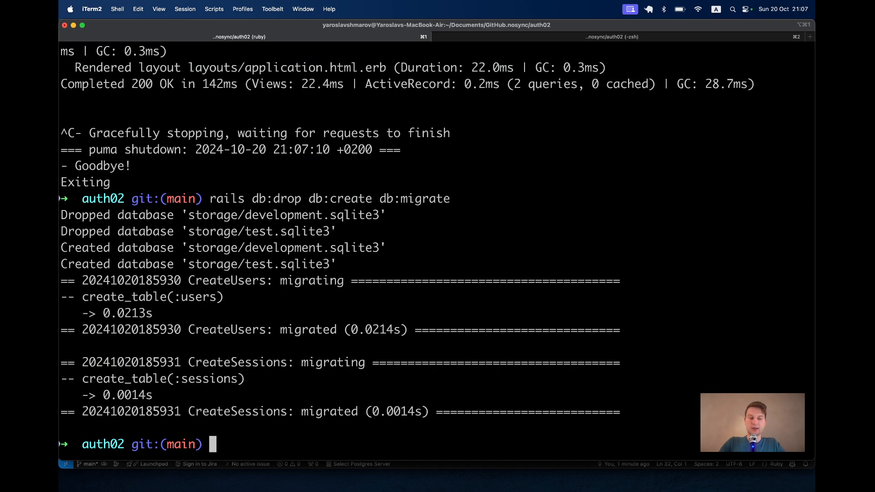
{"action": "type", "text": "rails generate authentication --two-factor --"}
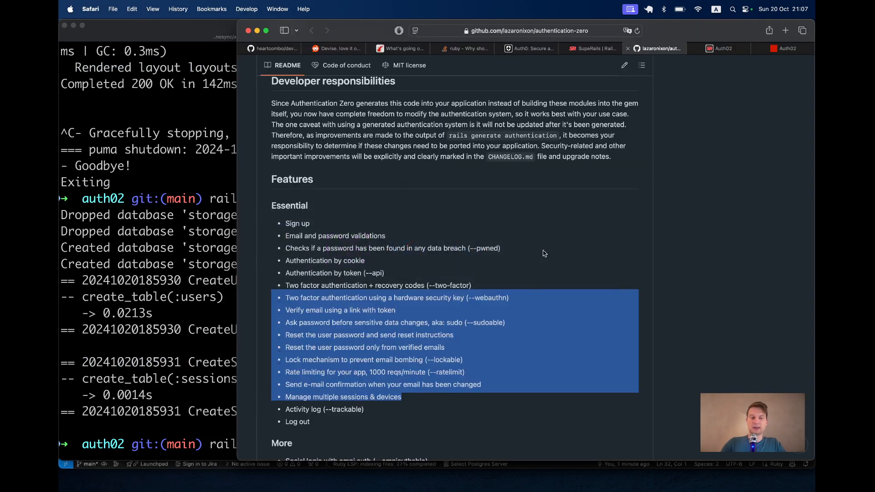
{"action": "scroll", "scroll_direction": "down", "scroll_amount": 3}
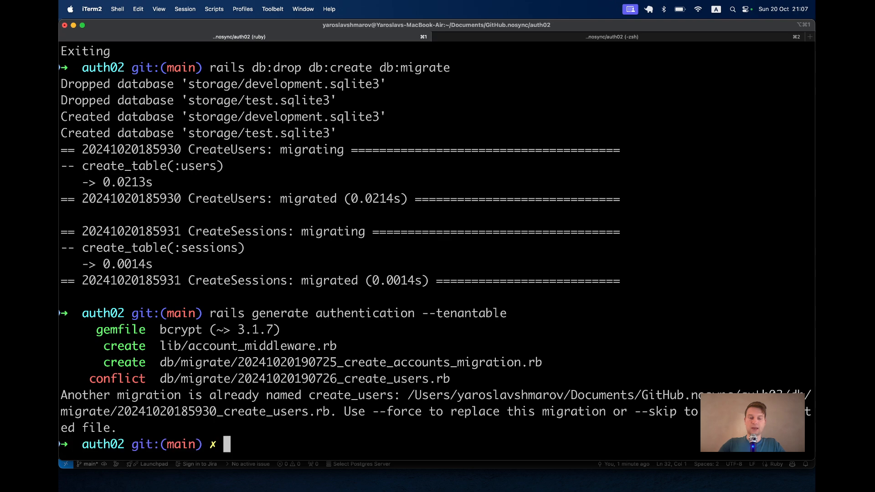
{"action": "type", "text": "rails generate authentication --tenantable --force"}
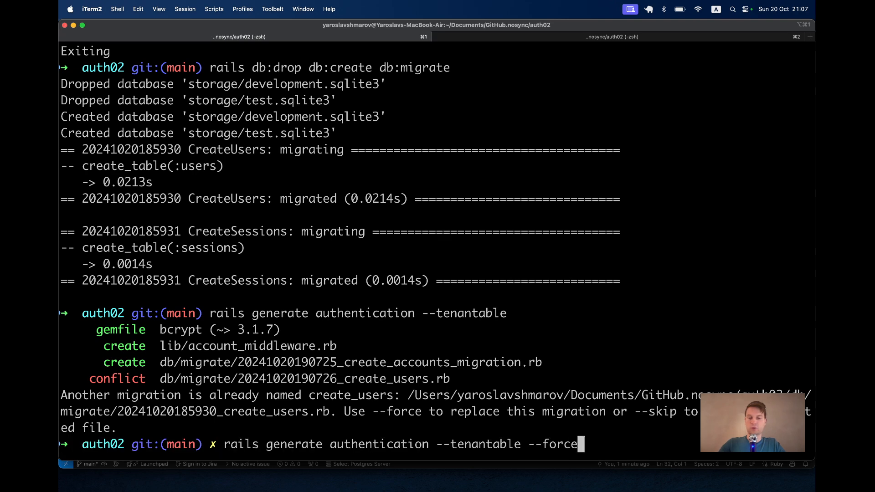
{"action": "key", "text": "Return"}
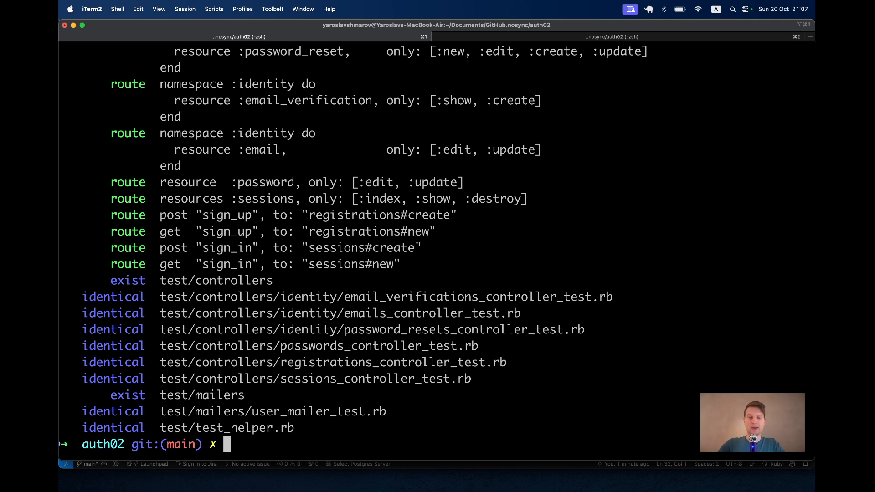
{"action": "type", "text": "rails db:drop db:create db:migrate"}
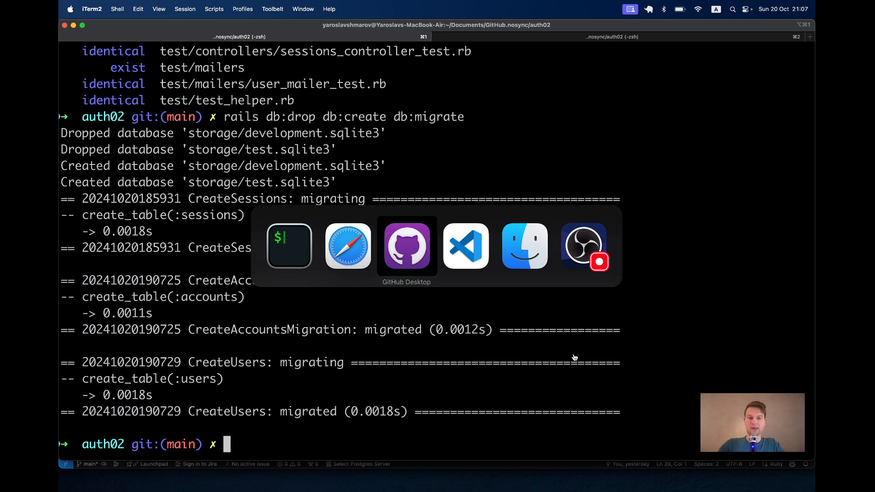
- Review the account_scoped concern, Current model and User model diffs in GitHub Desktop
{"action": "left_click", "coordinate": [406, 245]}
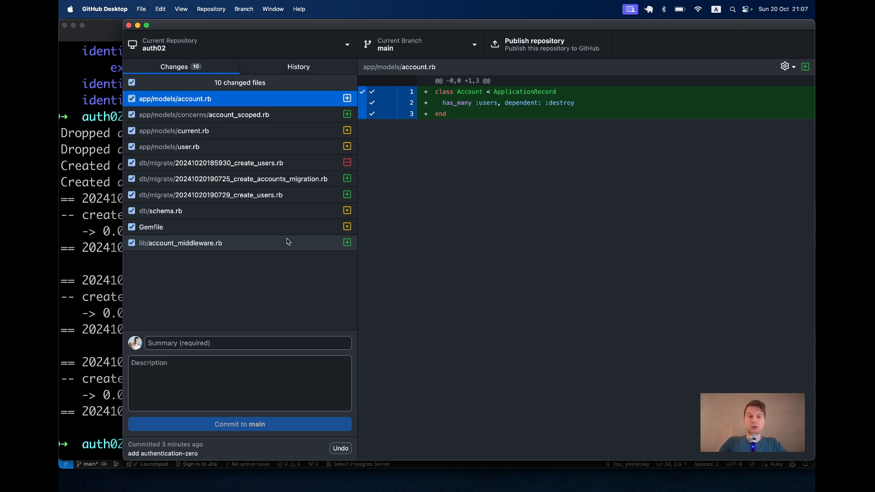
{"action": "left_click", "coordinate": [203, 115]}
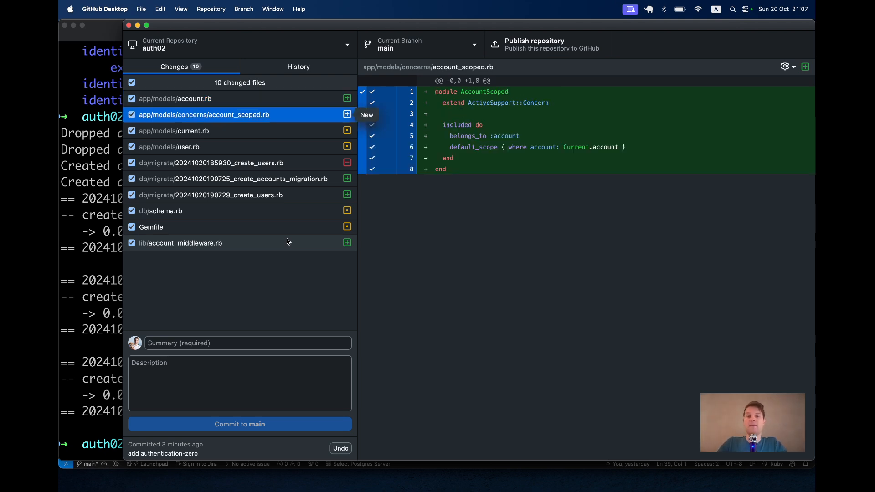
{"action": "left_click", "coordinate": [173, 131]}
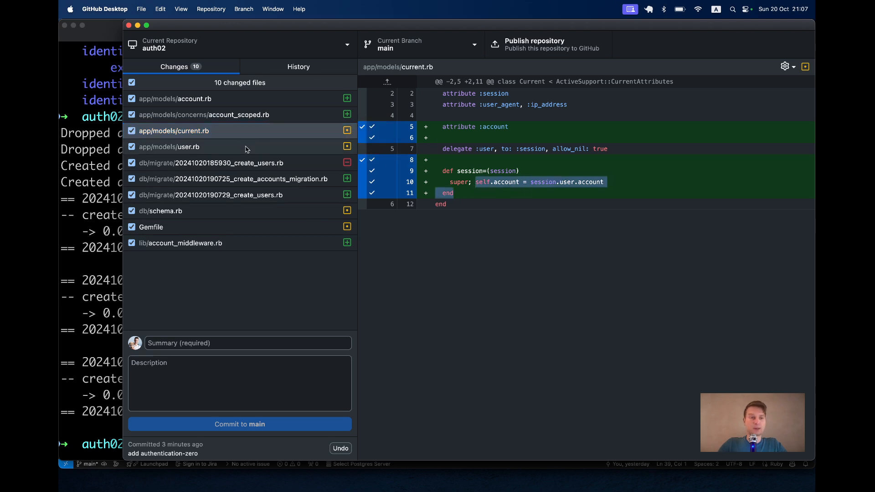
{"action": "left_click", "coordinate": [170, 146]}
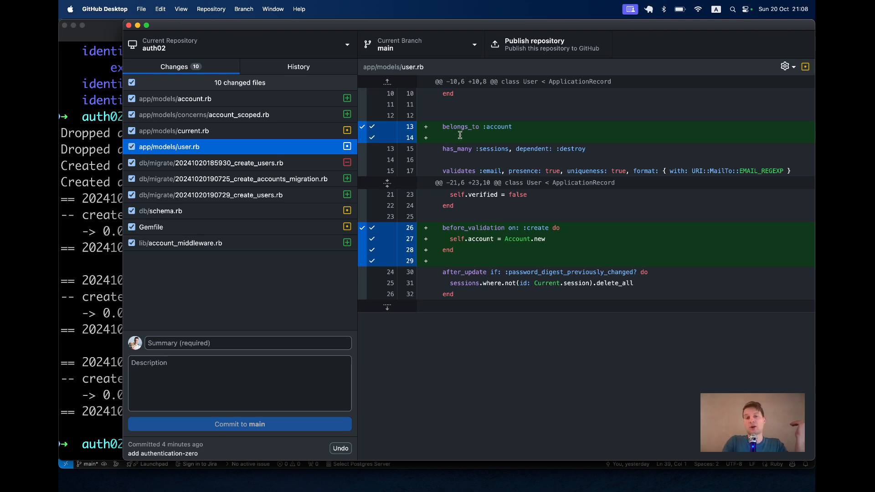
{"action": "mouse_move", "coordinate": [296, 267]}
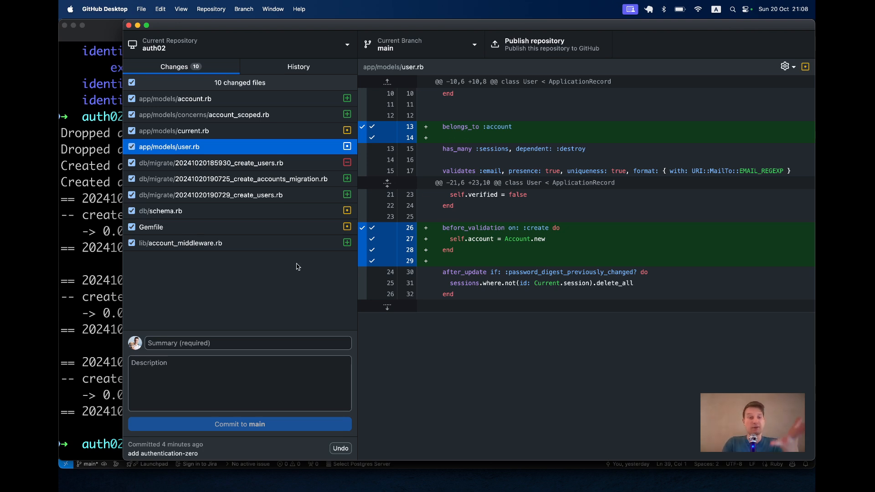
- Review the removed users migration, schema.rb with accounts table and AccountMiddleware diffs
{"action": "left_click", "coordinate": [210, 162]}
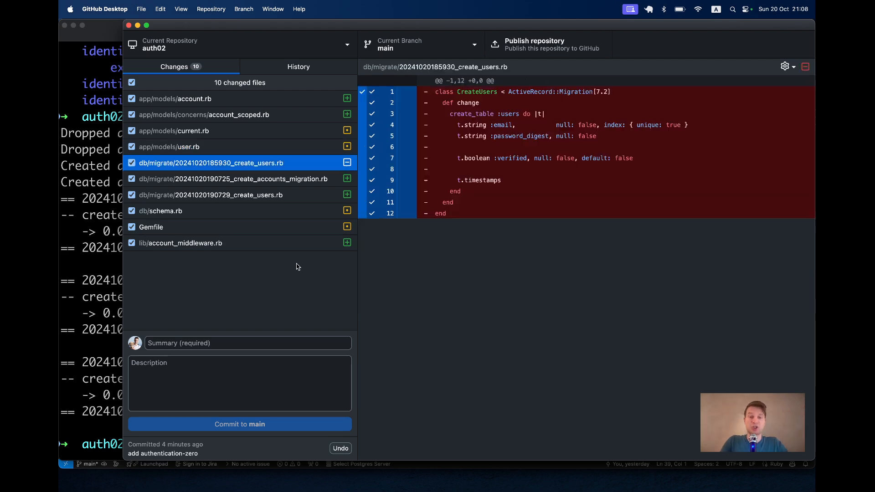
{"action": "left_click", "coordinate": [164, 210]}
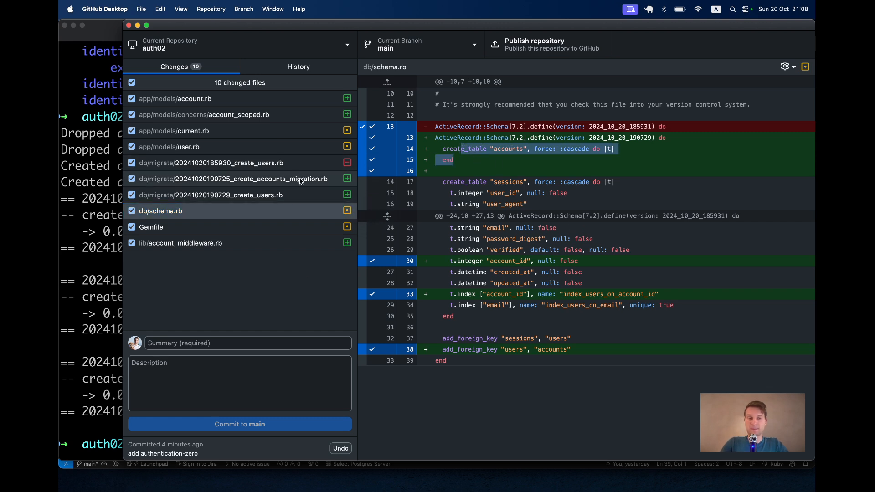
{"action": "left_click", "coordinate": [167, 211]}
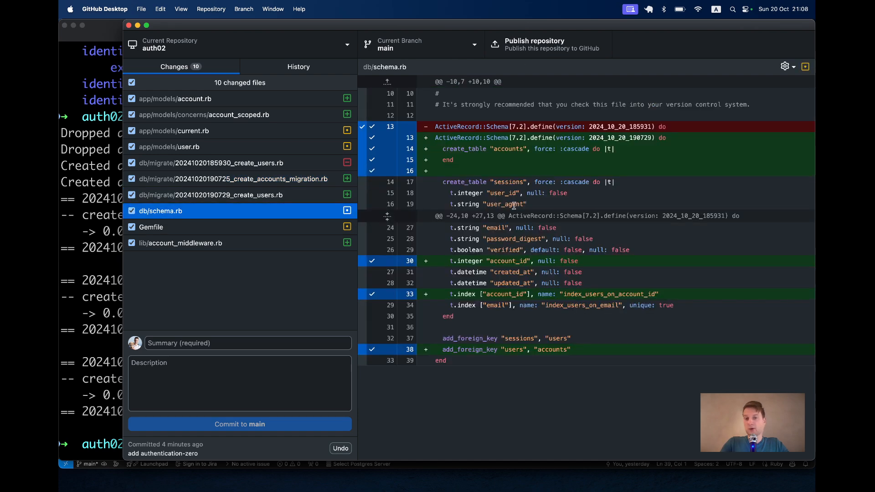
{"action": "left_click", "coordinate": [181, 242]}
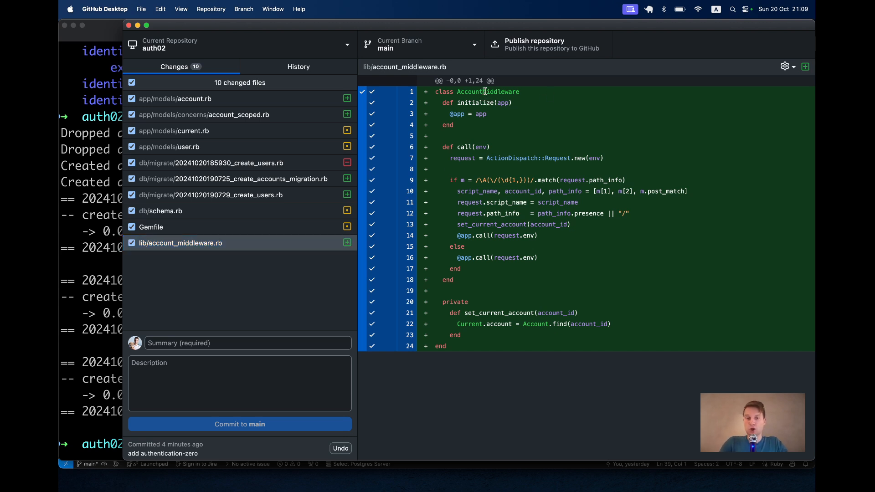
{"action": "double_click", "coordinate": [488, 91]}
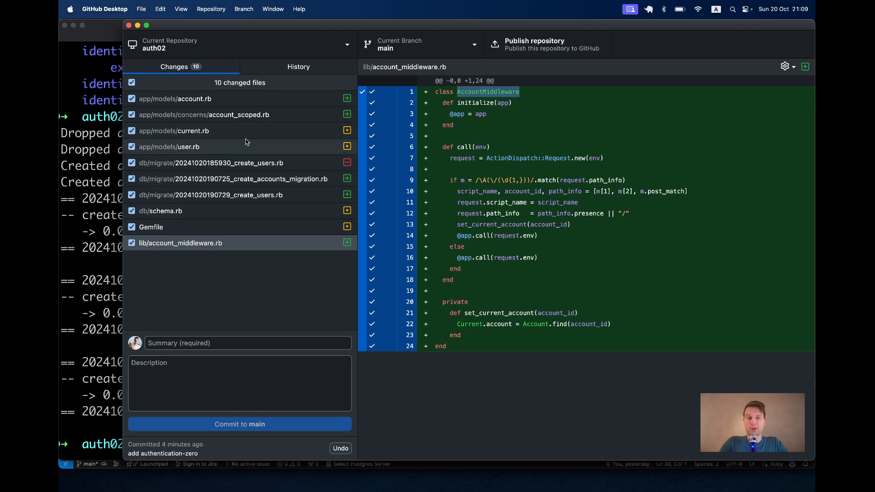
{"action": "mouse_move", "coordinate": [254, 141]}
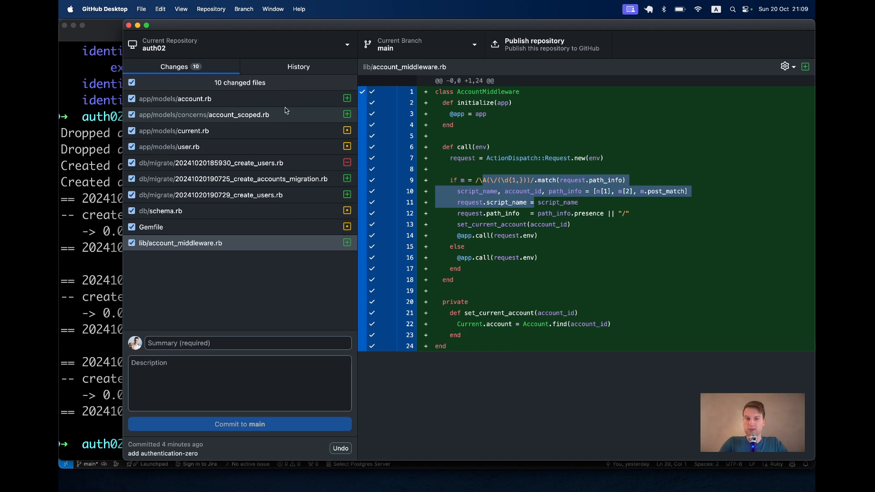
{"action": "mouse_move", "coordinate": [289, 104]}
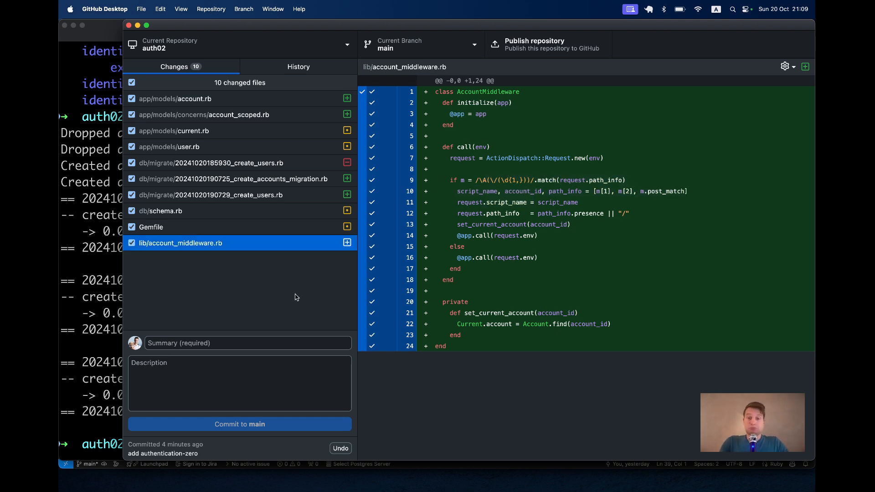
{"action": "key", "text": "cmd+tab"}
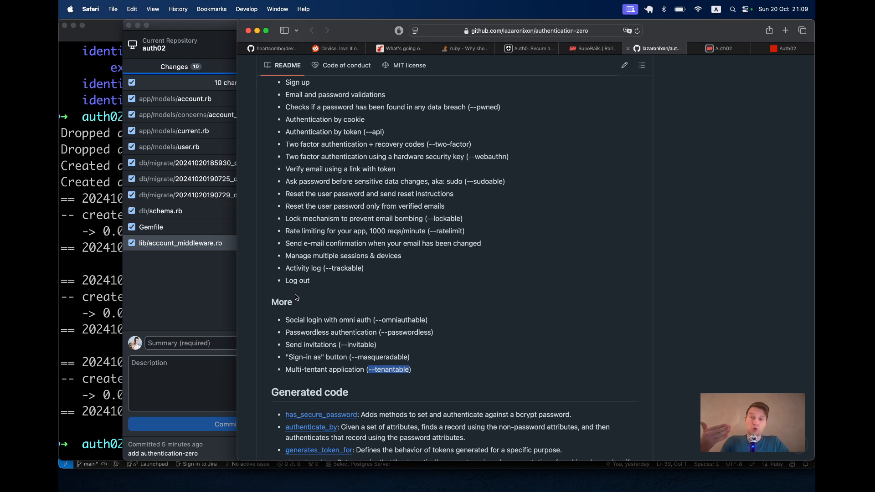
{"action": "mouse_move", "coordinate": [459, 190]}
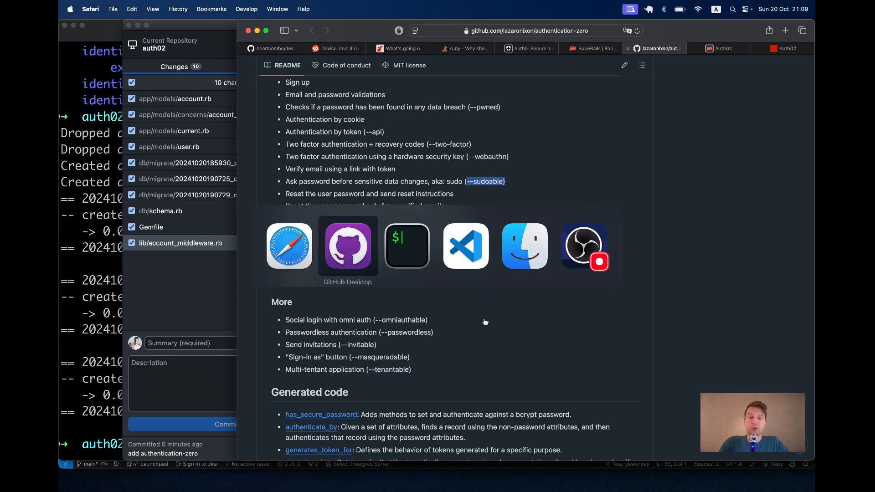
{"action": "left_click", "coordinate": [347, 245]}
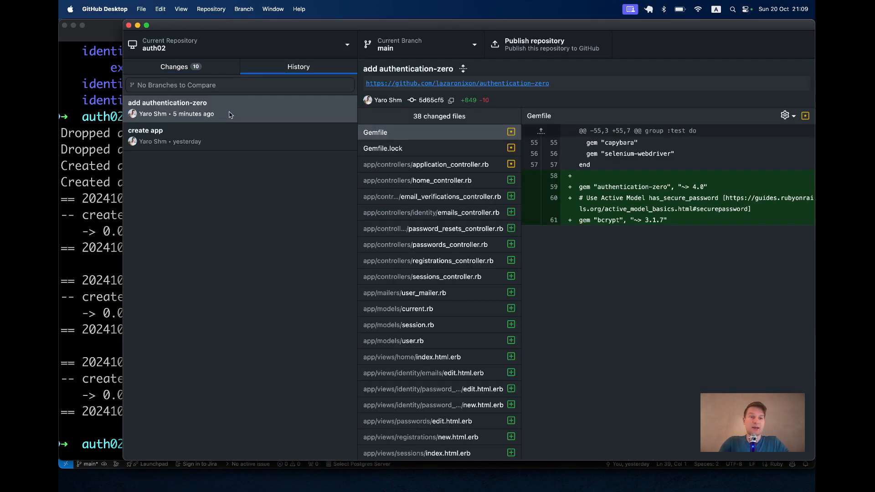
{"action": "left_click", "coordinate": [173, 108]}
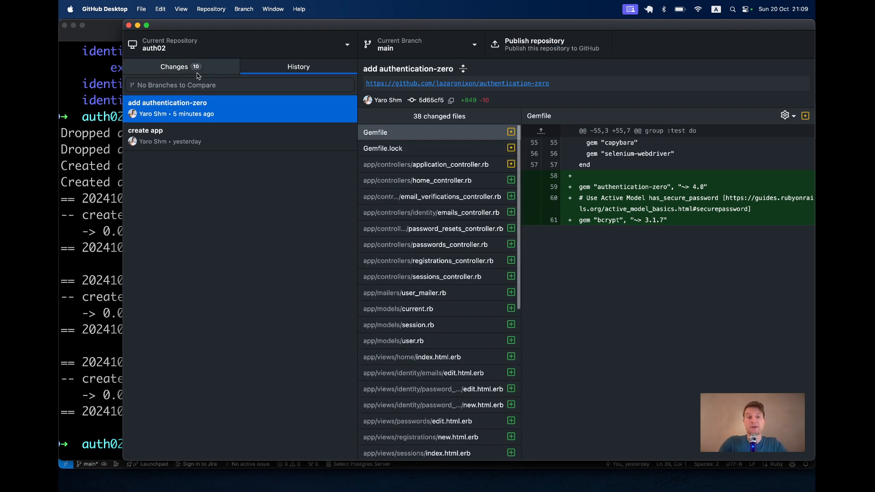
{"action": "left_click", "coordinate": [174, 67]}
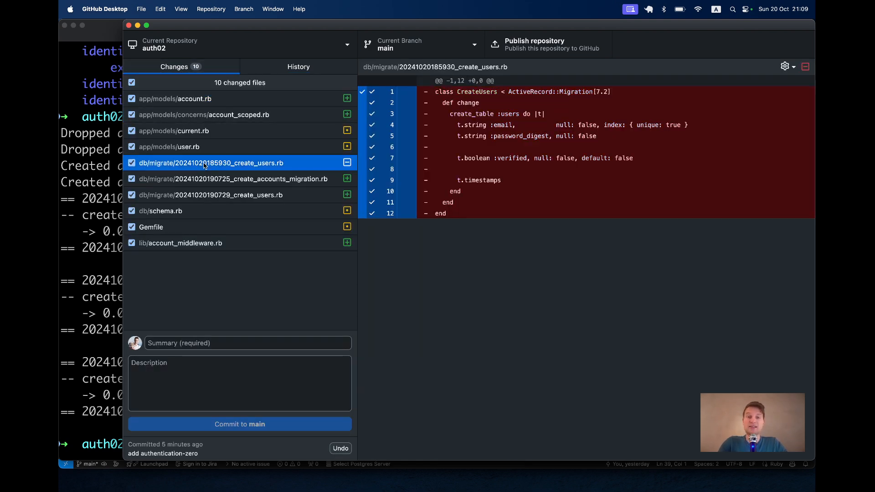
{"action": "left_click", "coordinate": [151, 227]}
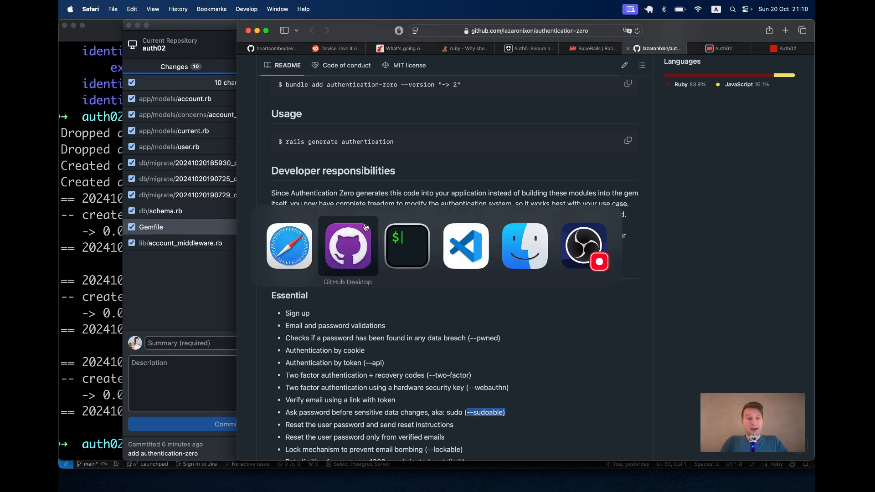
- Enter the rails test command in the iTerm2 terminal
{"action": "left_click", "coordinate": [406, 245]}
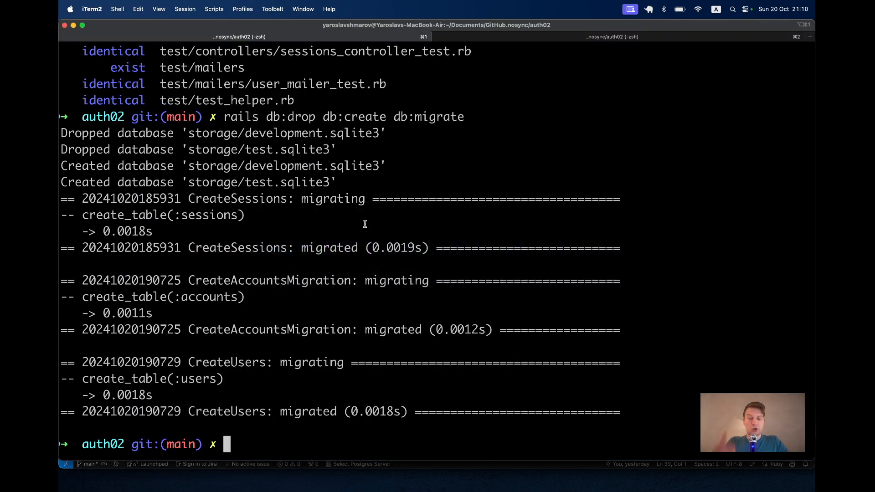
{"action": "type", "text": "rails test"}
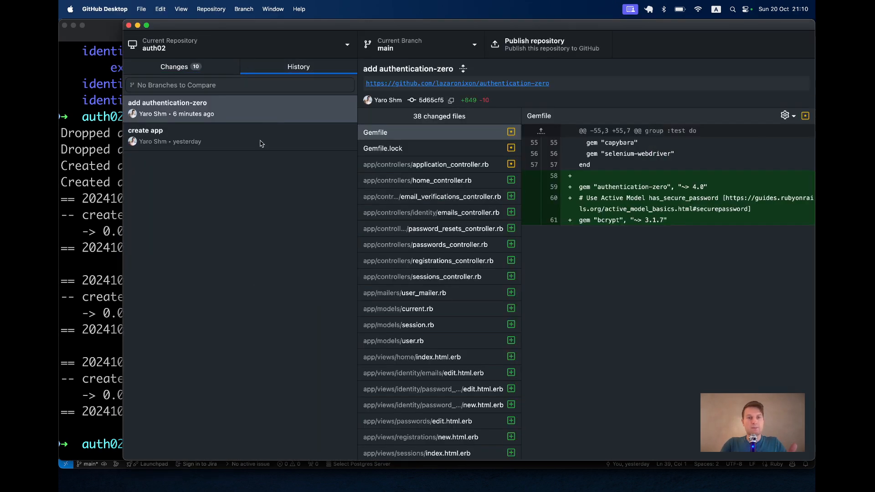
- Review the generated controller test diffs: email verifications, password resets, registrations, sessions and emails
{"action": "left_click", "coordinate": [432, 325]}
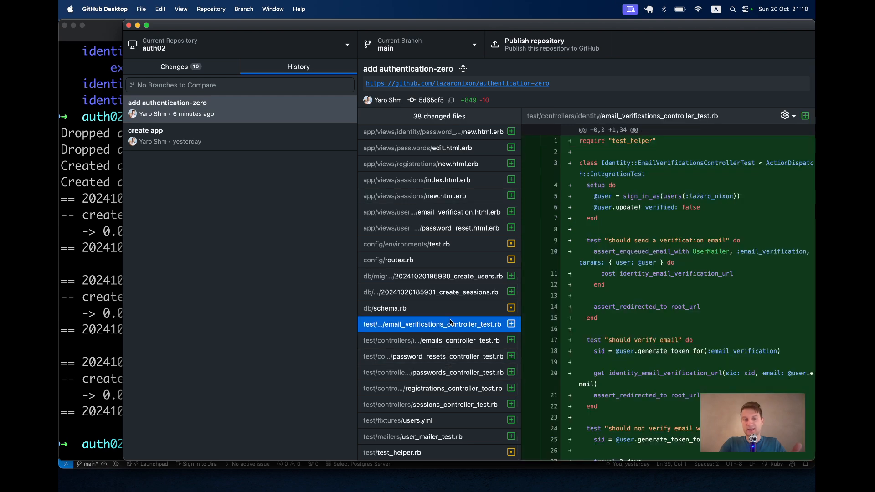
{"action": "left_click", "coordinate": [432, 356]}
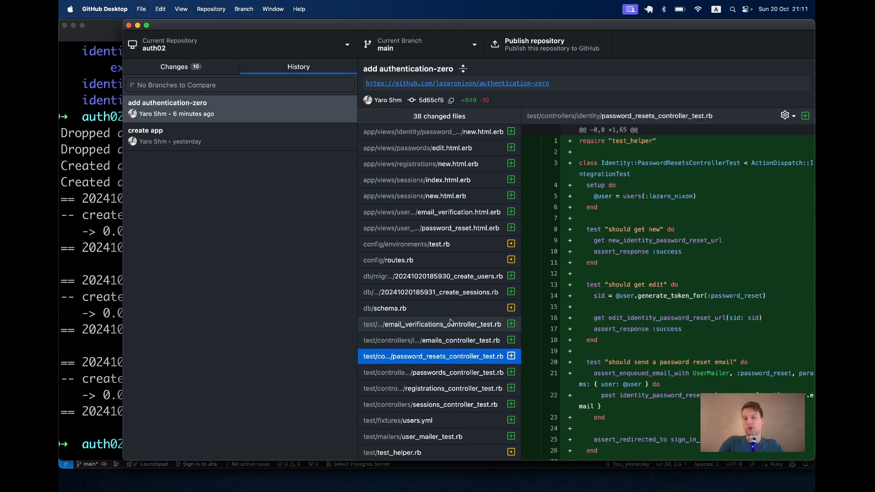
{"action": "left_click", "coordinate": [436, 388]}
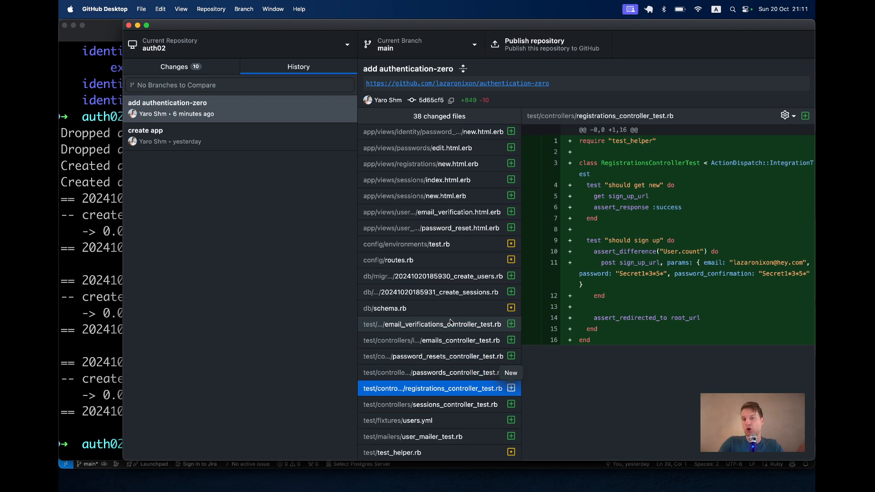
{"action": "left_click", "coordinate": [434, 404]}
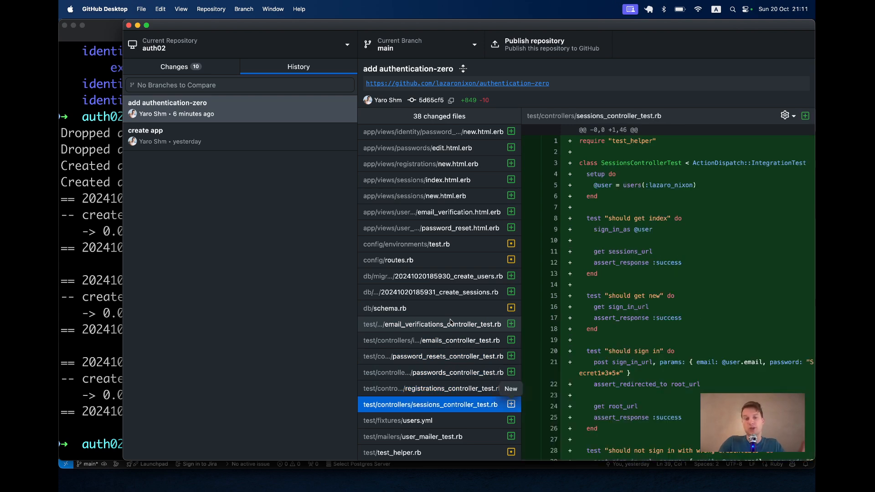
{"action": "left_click", "coordinate": [434, 340]}
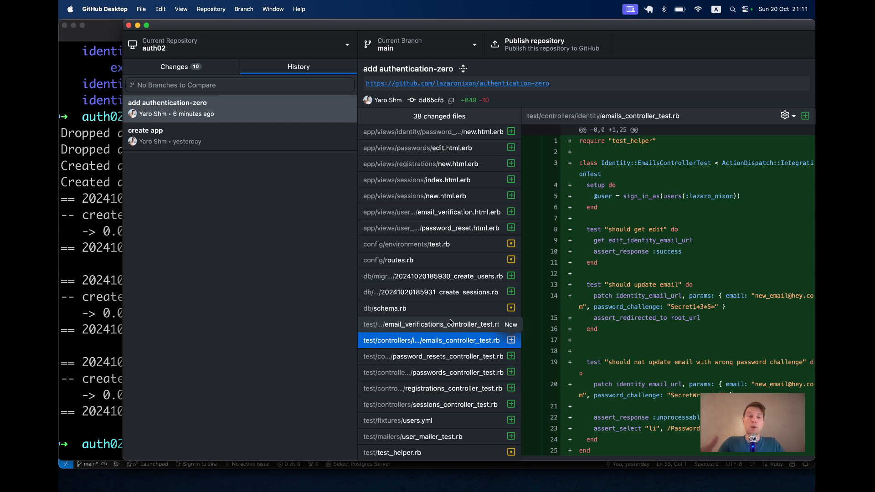
{"action": "left_click", "coordinate": [433, 324]}
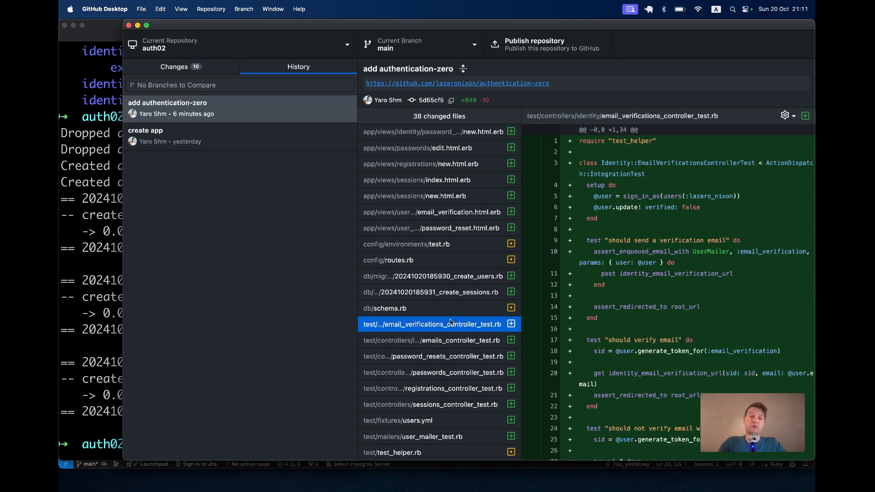
{"action": "mouse_move", "coordinate": [509, 309]}
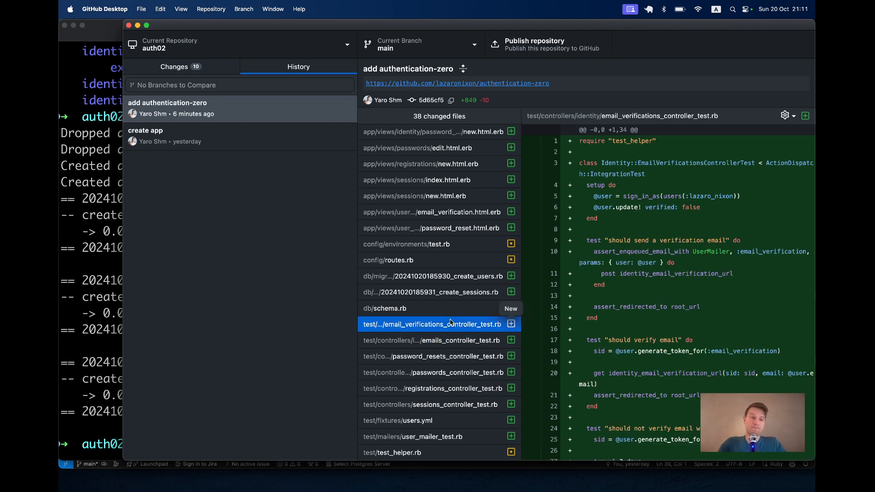
{"action": "key", "text": "cmd+tab"}
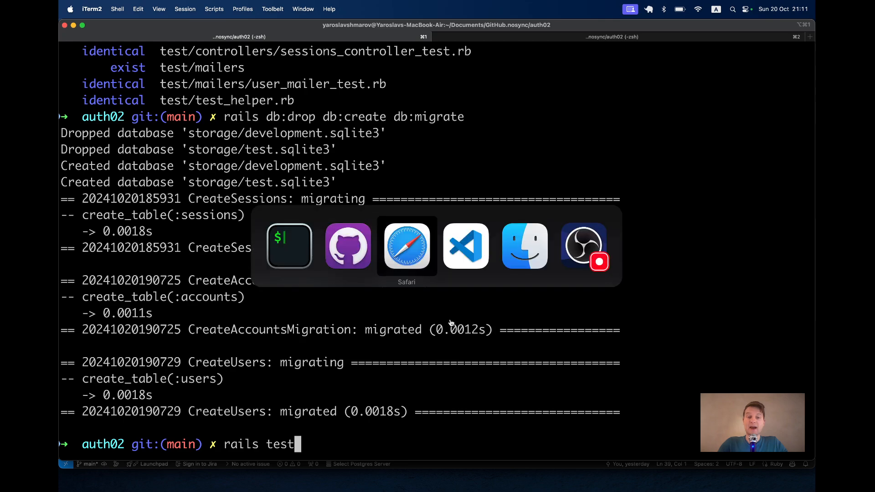
- Show the SupeRails Rails Authentication generator playlist page in Safari
{"action": "left_click", "coordinate": [407, 246]}
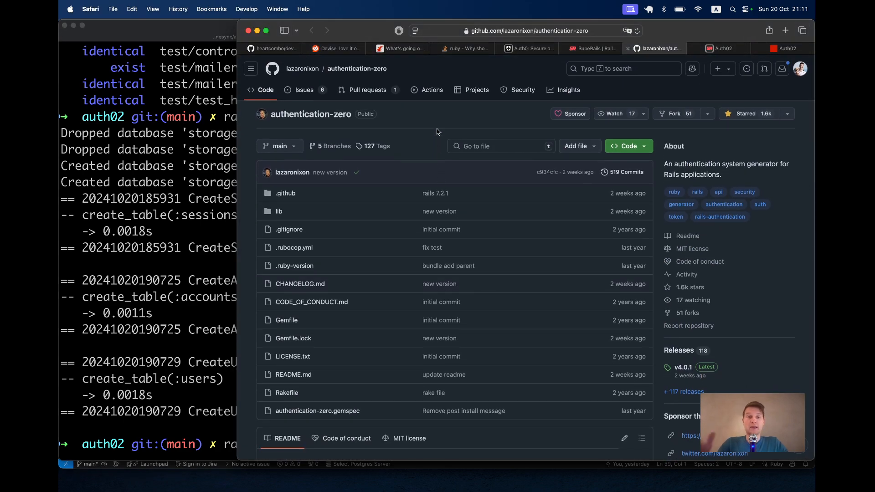
{"action": "left_click", "coordinate": [589, 48]}
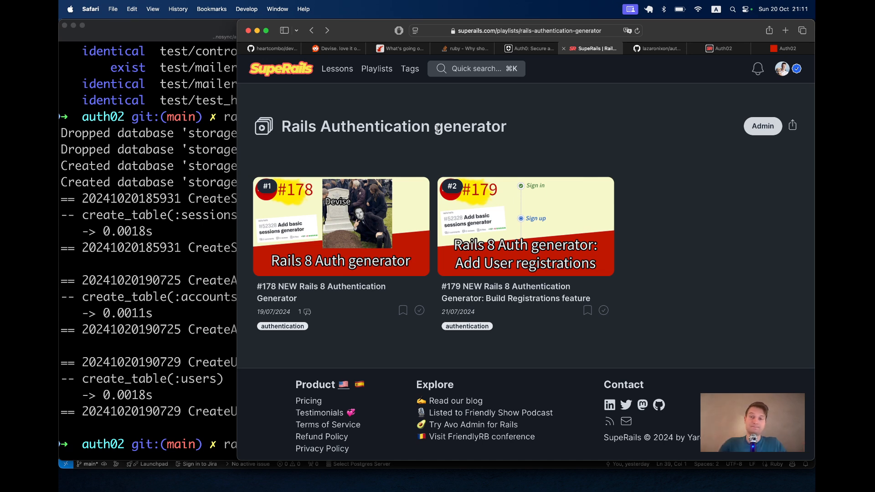
{"action": "mouse_move", "coordinate": [629, 149]}
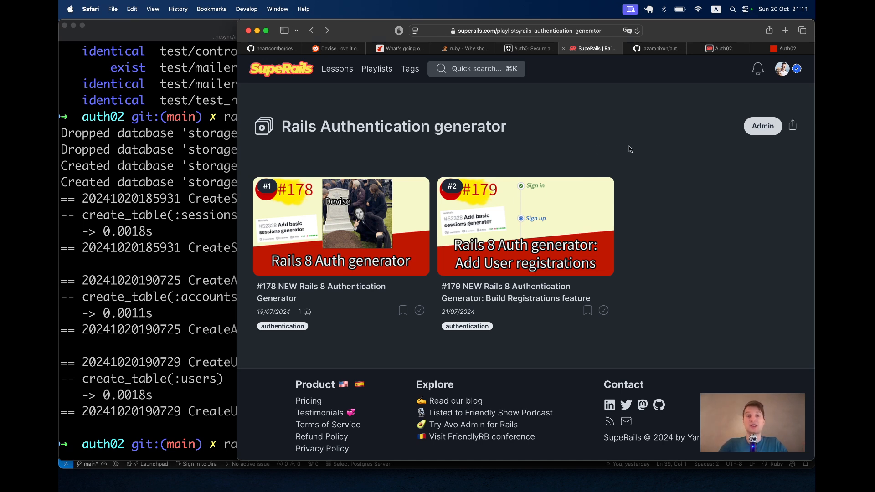